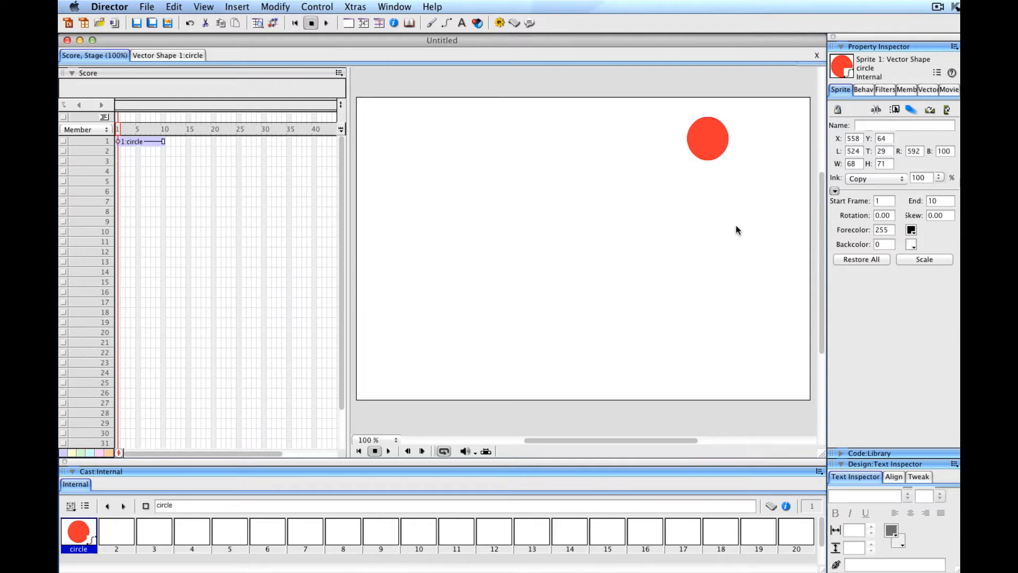
Step: Show the Message window from the Window menu for entering Lingo commands
left_click(393, 6)
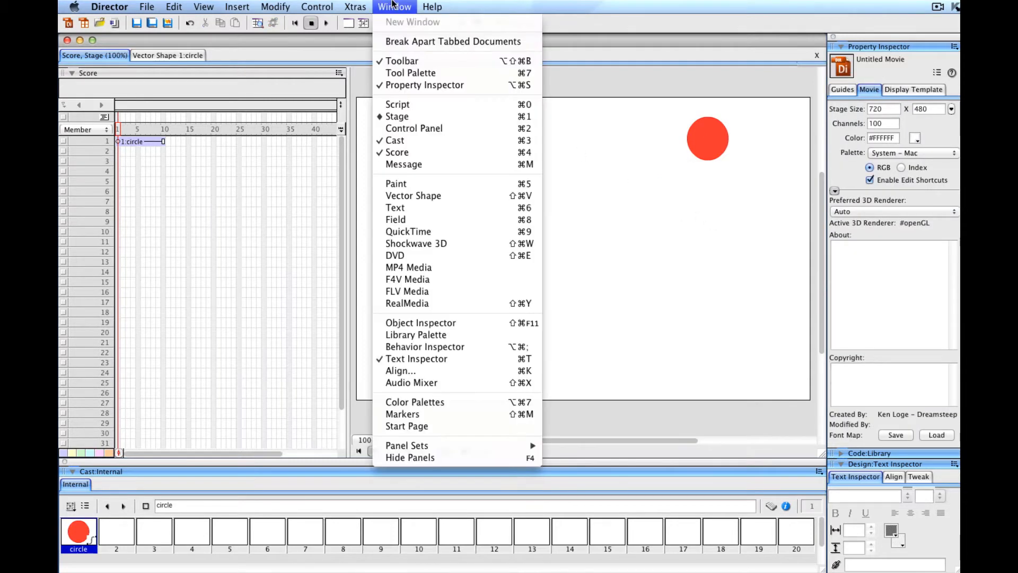
mouse_move(404, 163)
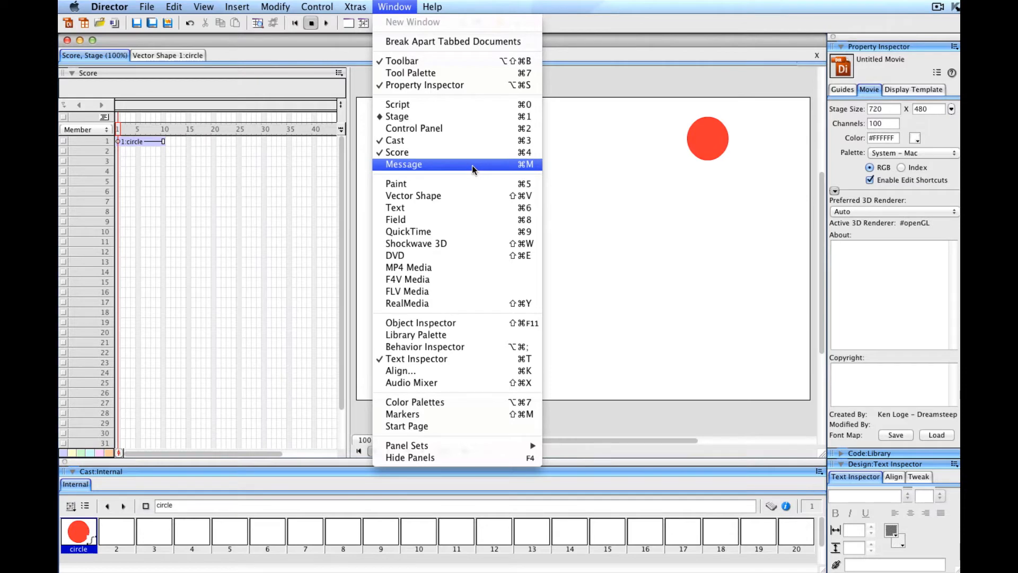
mouse_move(523, 168)
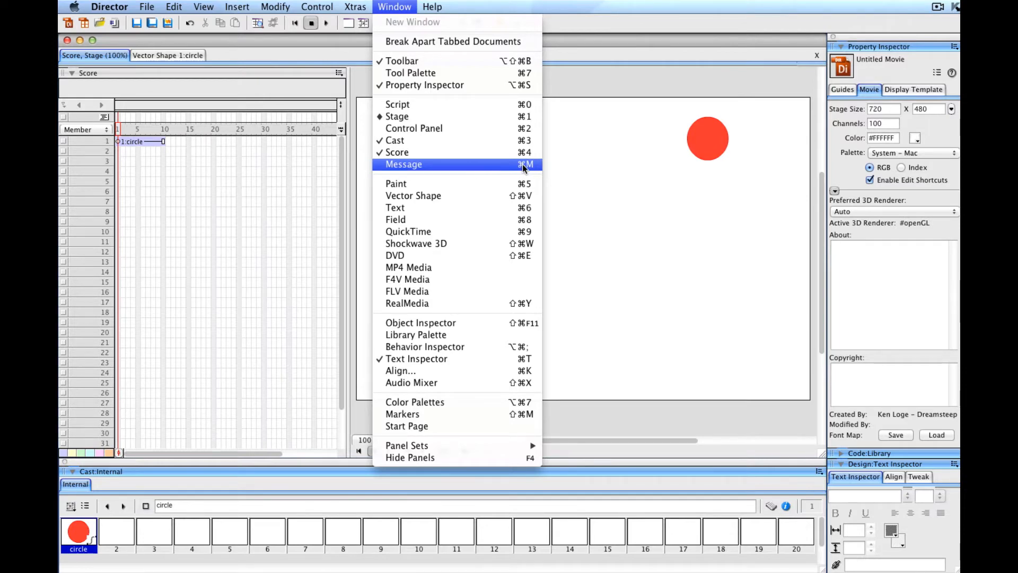
left_click(403, 163)
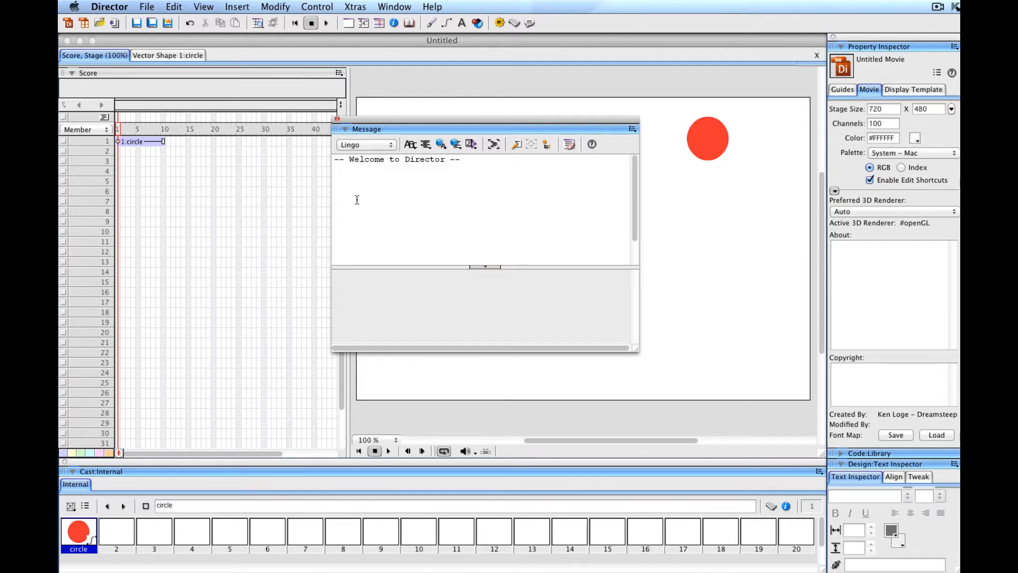
left_click(334, 170)
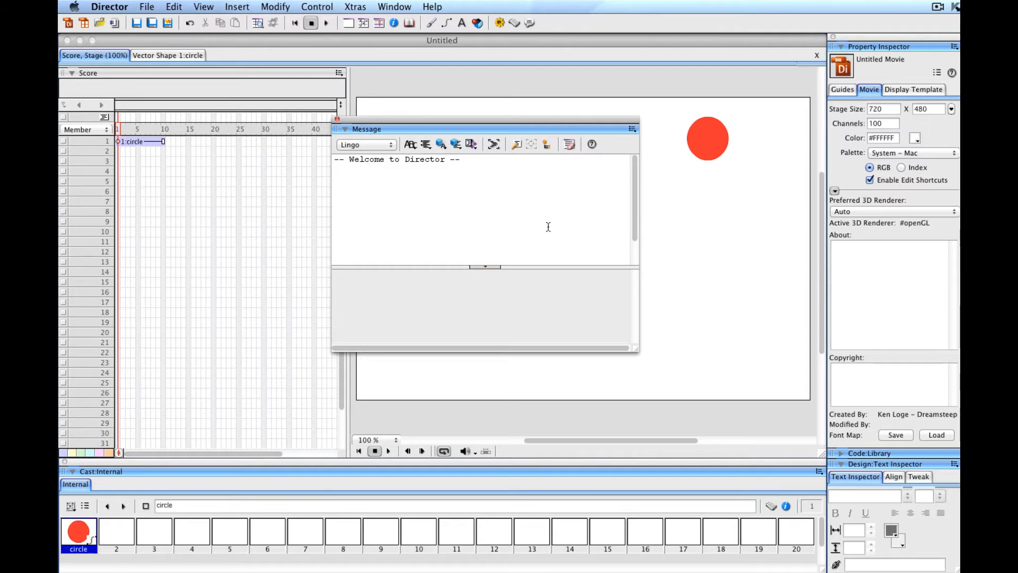
mouse_move(557, 224)
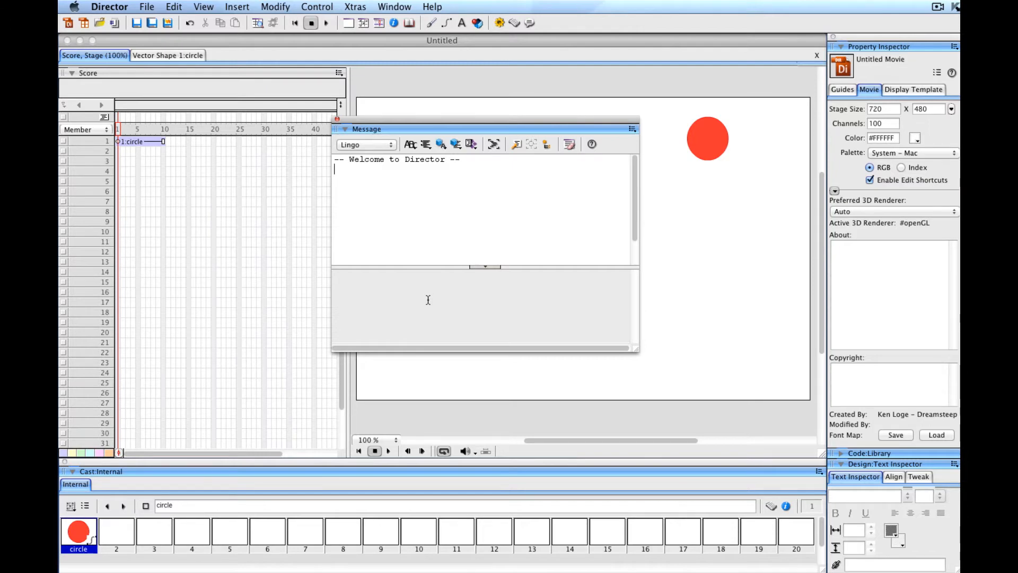
mouse_move(452, 198)
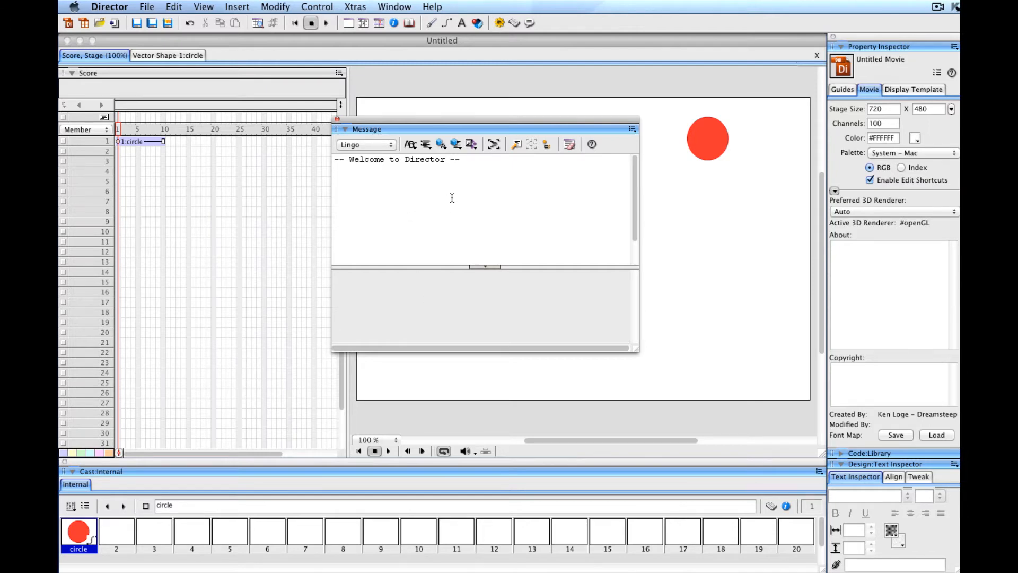
mouse_move(498, 304)
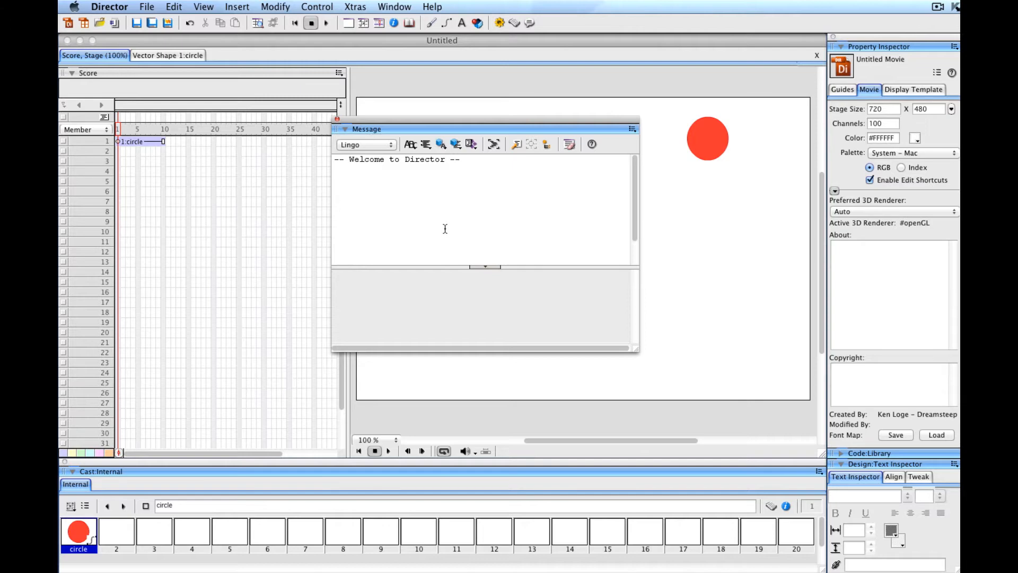
Step: Enter an empty trace() call below the welcome line in the Message window
type("trace")
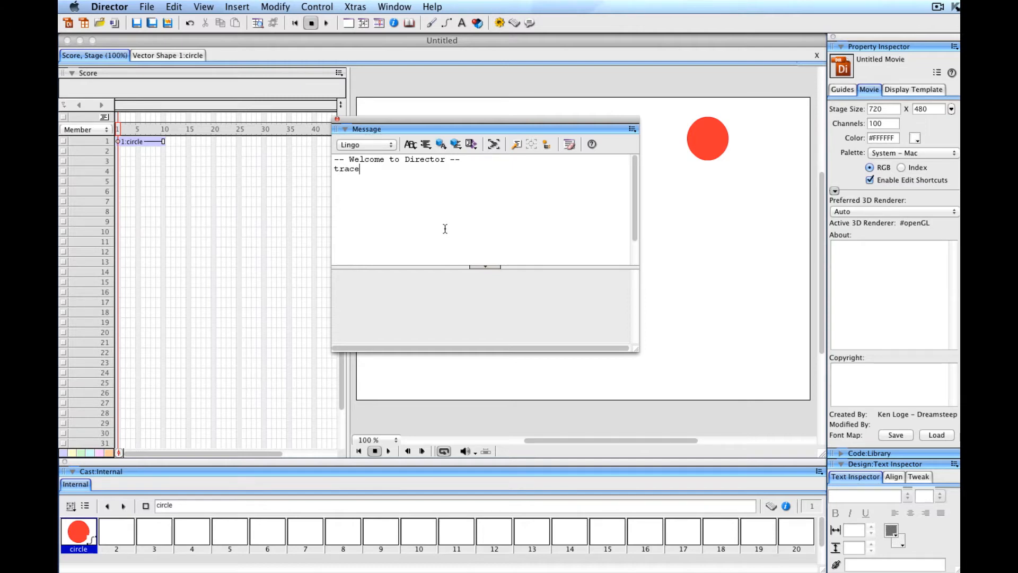
type("()")
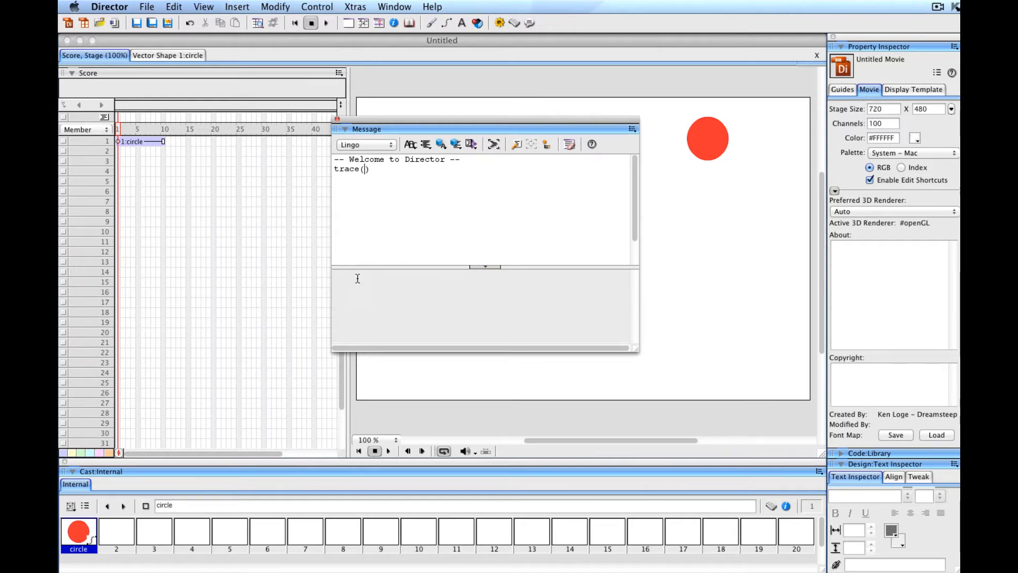
mouse_move(385, 302)
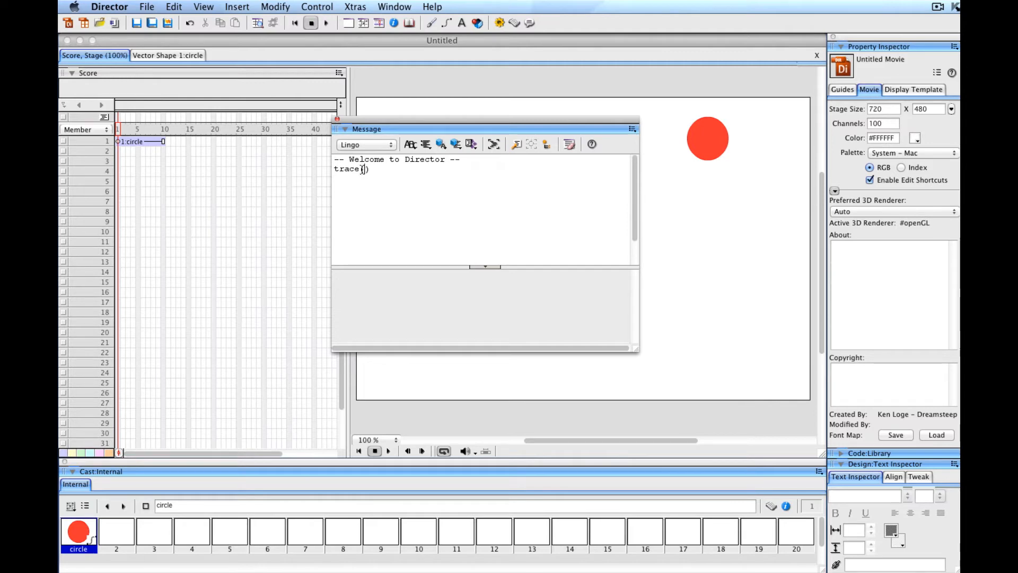
mouse_move(366, 204)
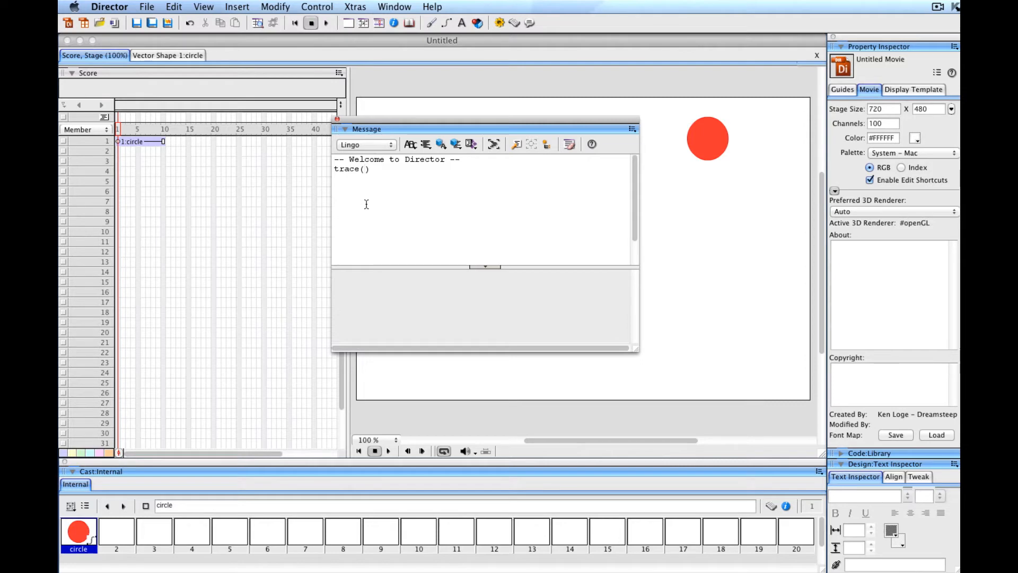
Step: Run trace(100) and then trace("100"), comparing the logged number with the quoted string
type("100")
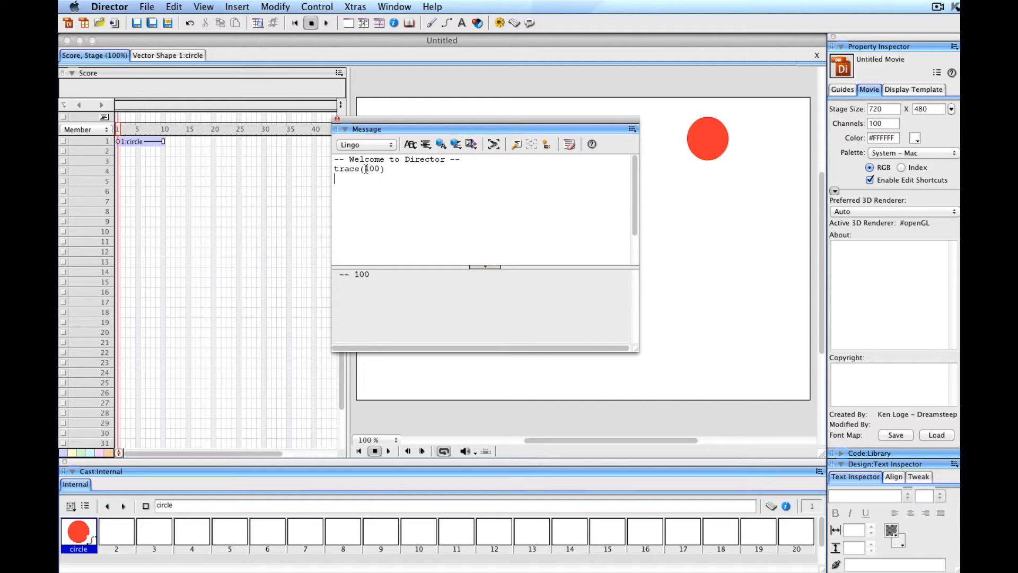
type("\"100\"")
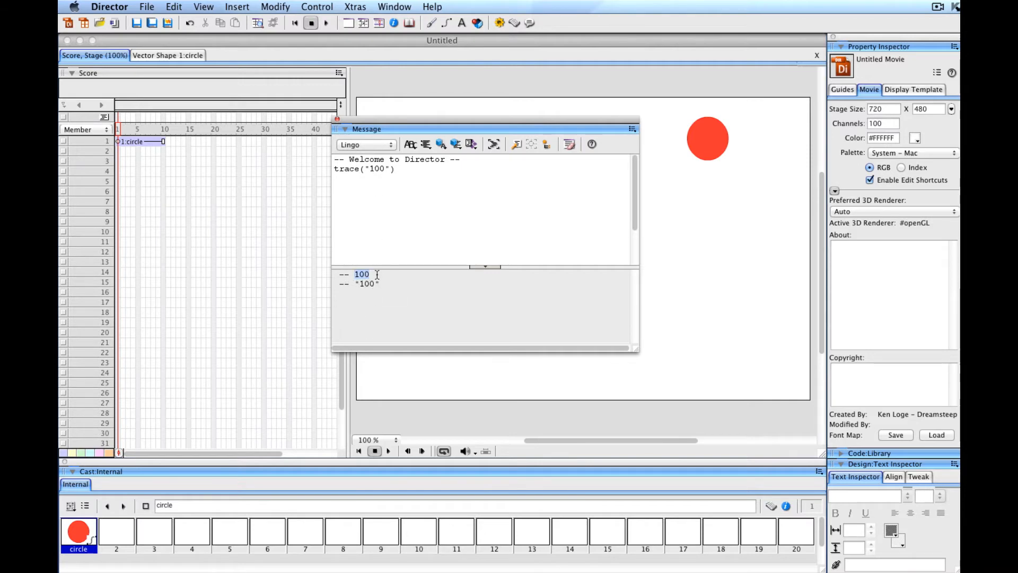
double_click(364, 285)
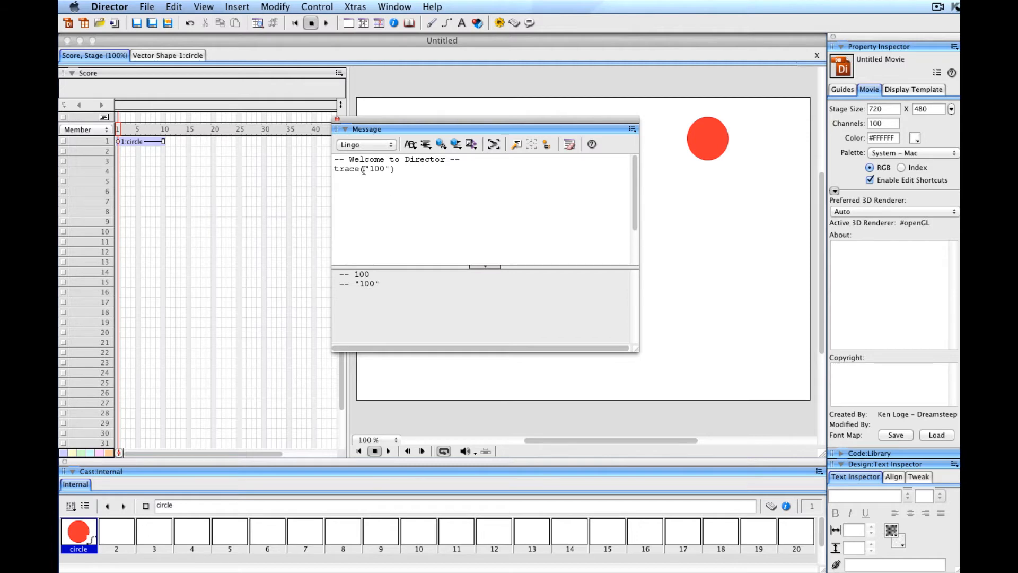
double_click(375, 169)
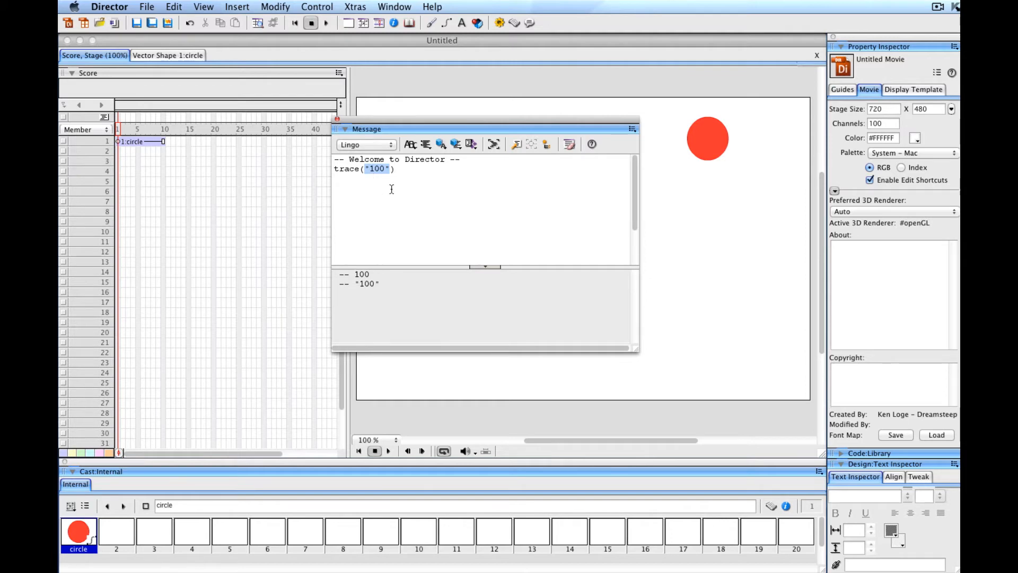
Step: Run trace(5 * 5 + 123) to log 148, then select the expression for removal
type("5")
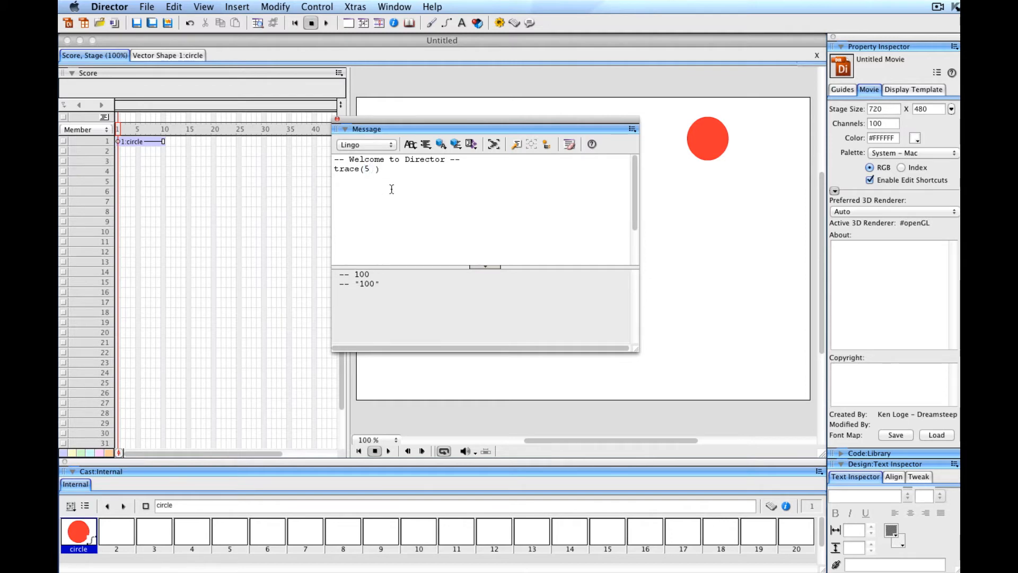
type("* 5")
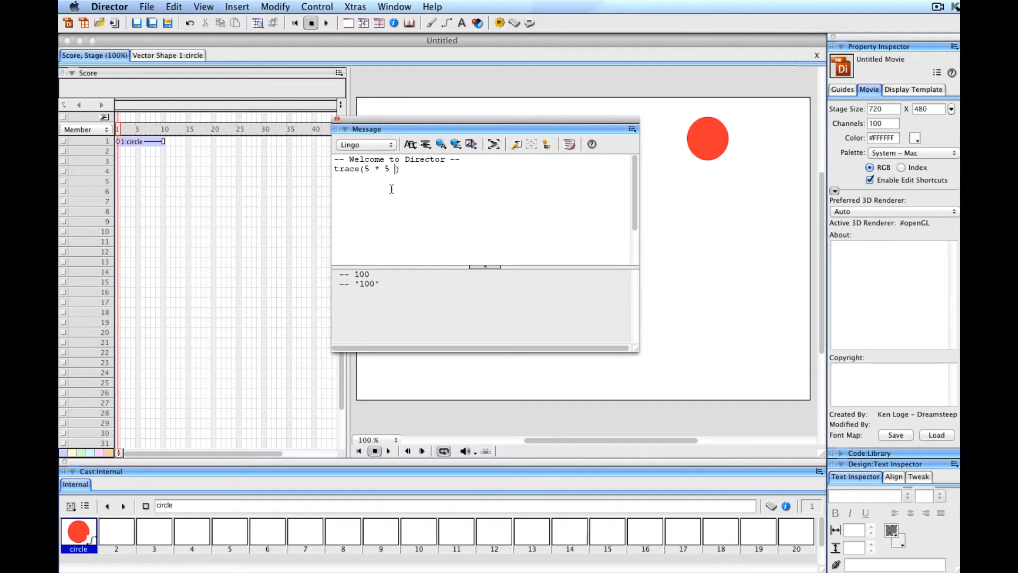
type("+ 123")
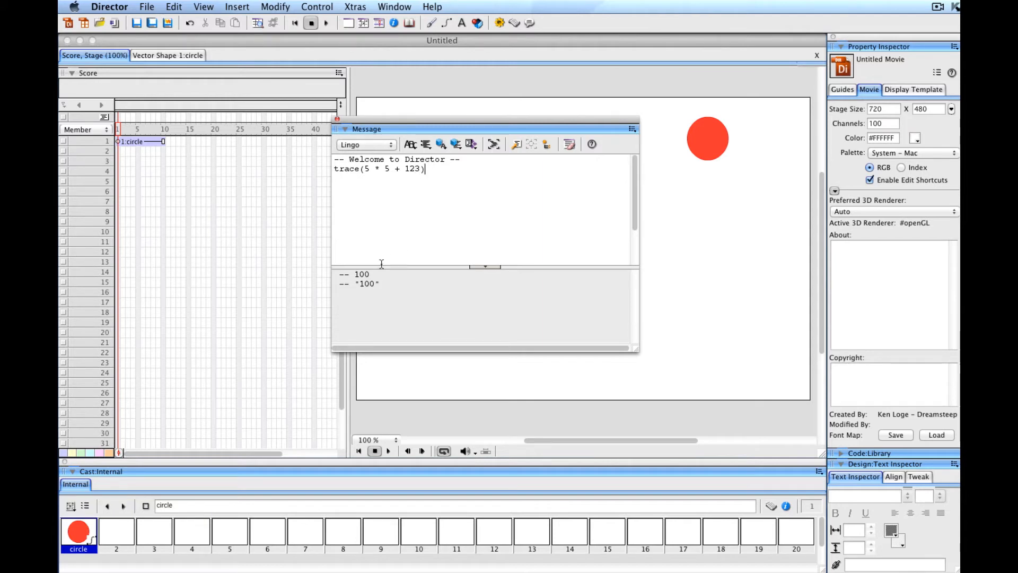
mouse_move(409, 214)
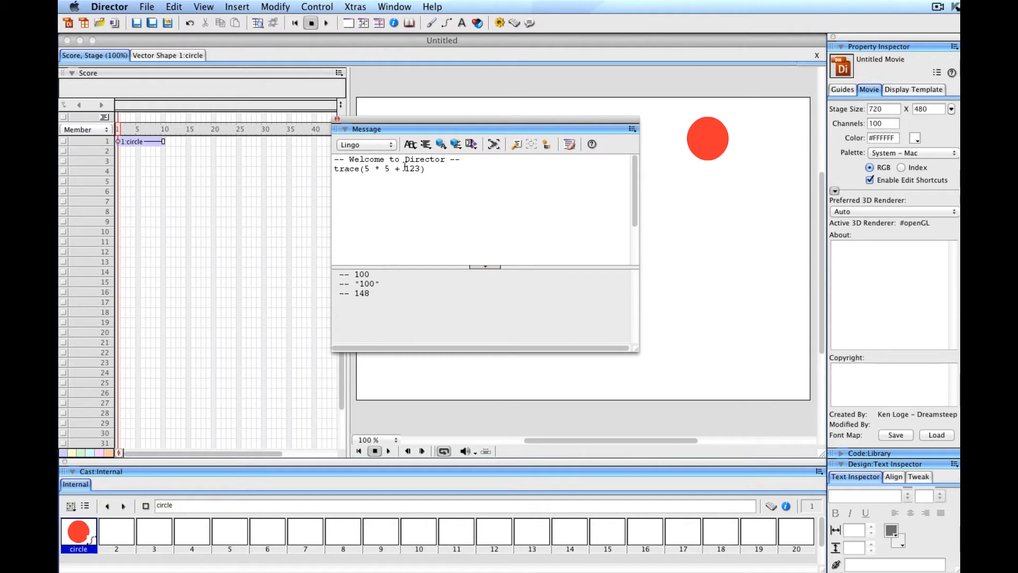
left_click_drag(368, 169, 420, 169)
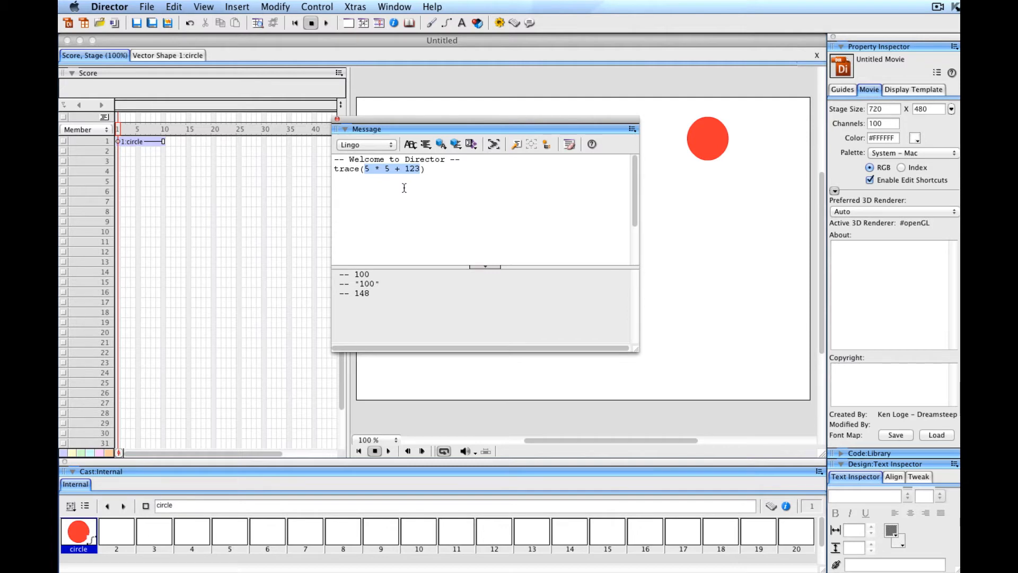
mouse_move(710, 125)
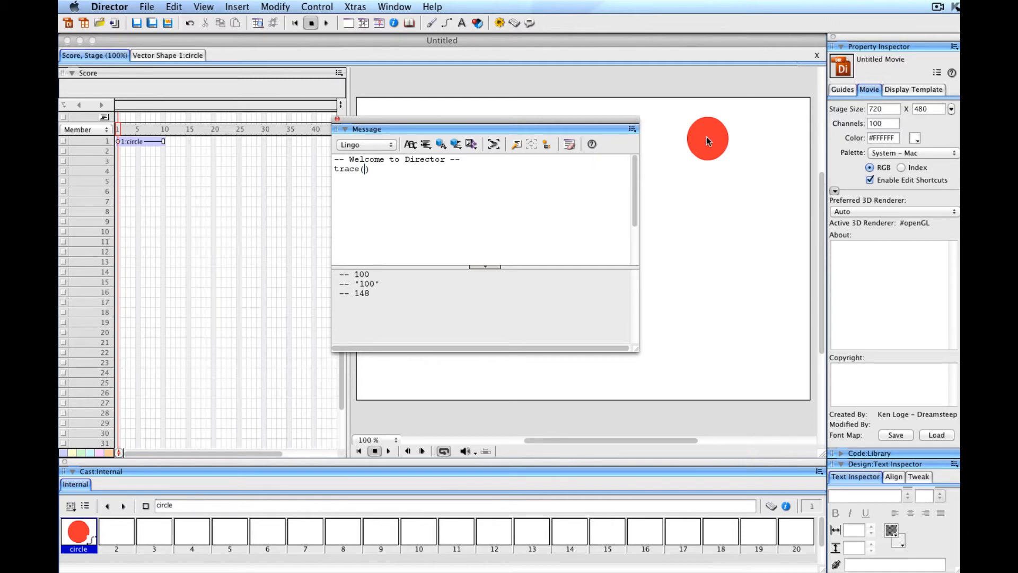
mouse_move(854, 85)
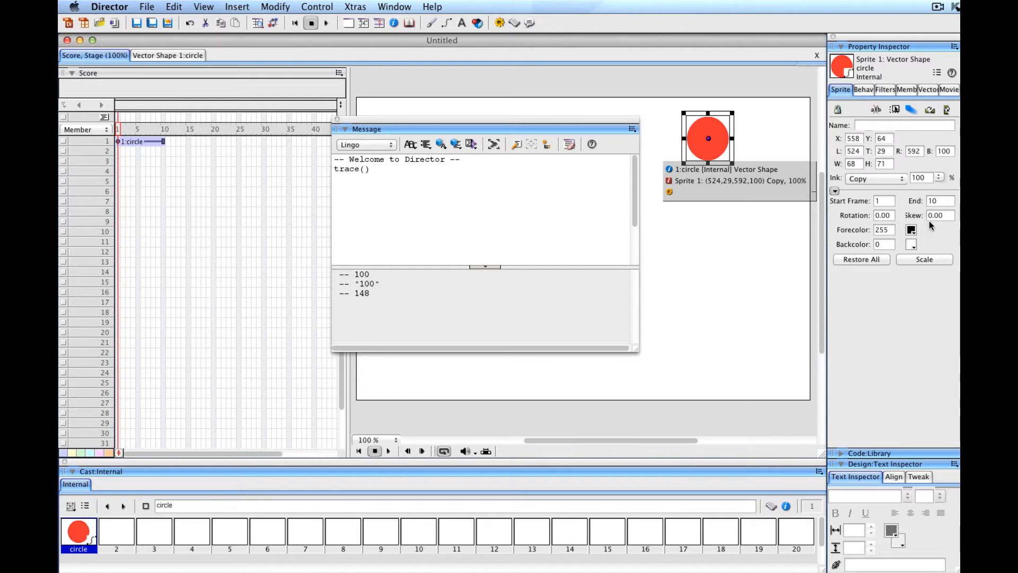
mouse_move(889, 135)
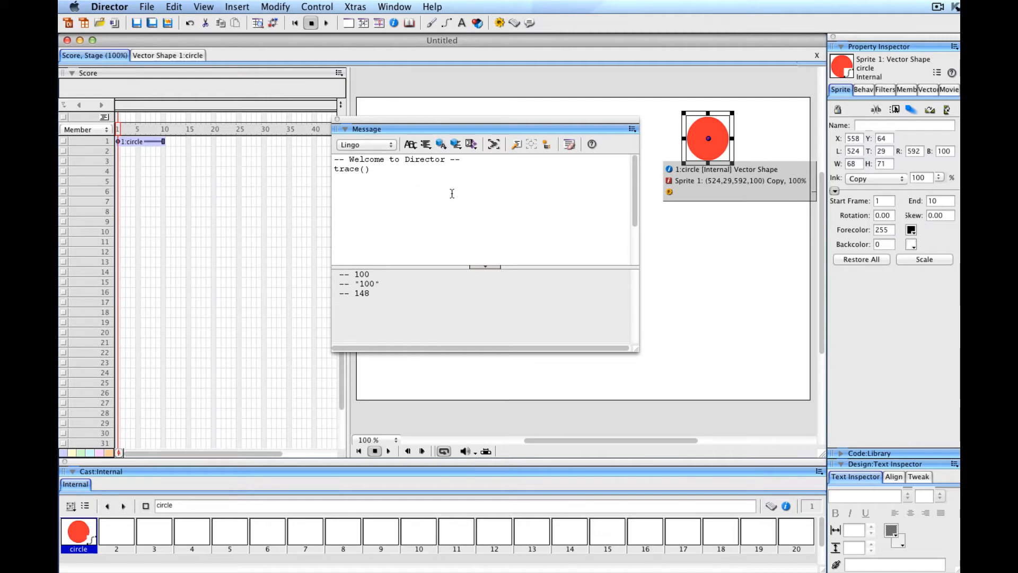
mouse_move(488, 371)
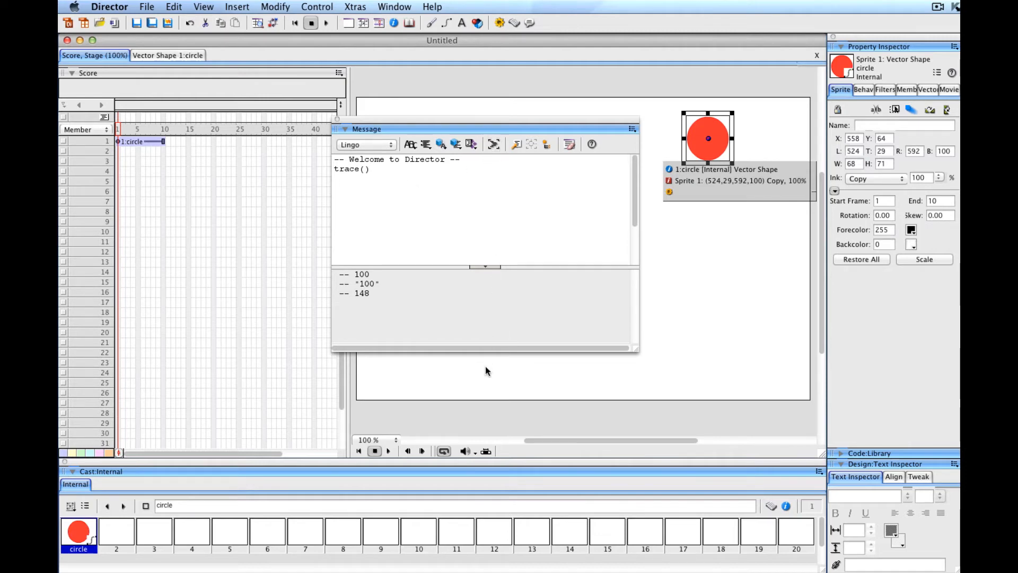
mouse_move(490, 423)
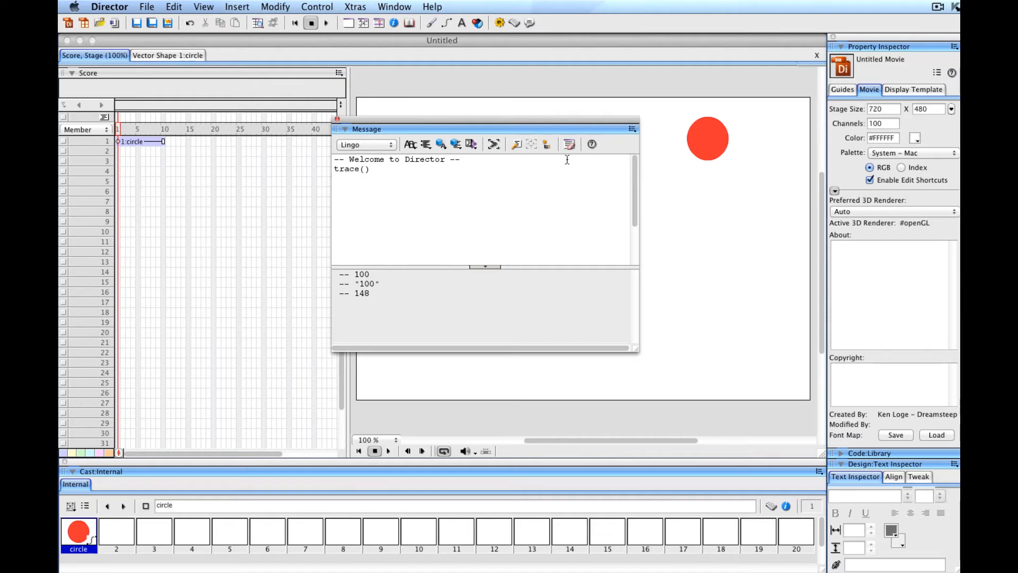
mouse_move(520, 129)
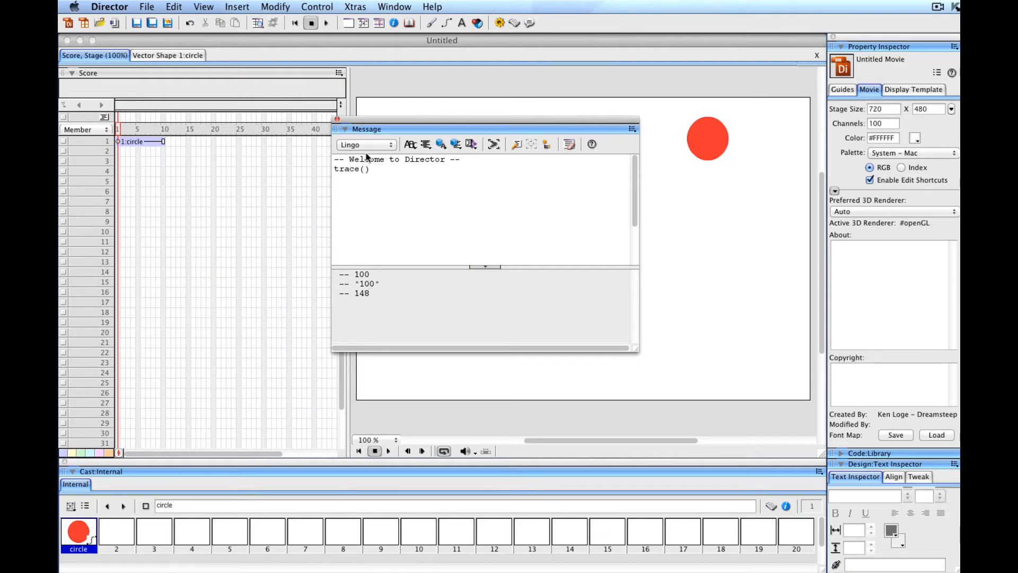
Step: Select and delete the leftover trace() line from the input pane
double_click(351, 169)
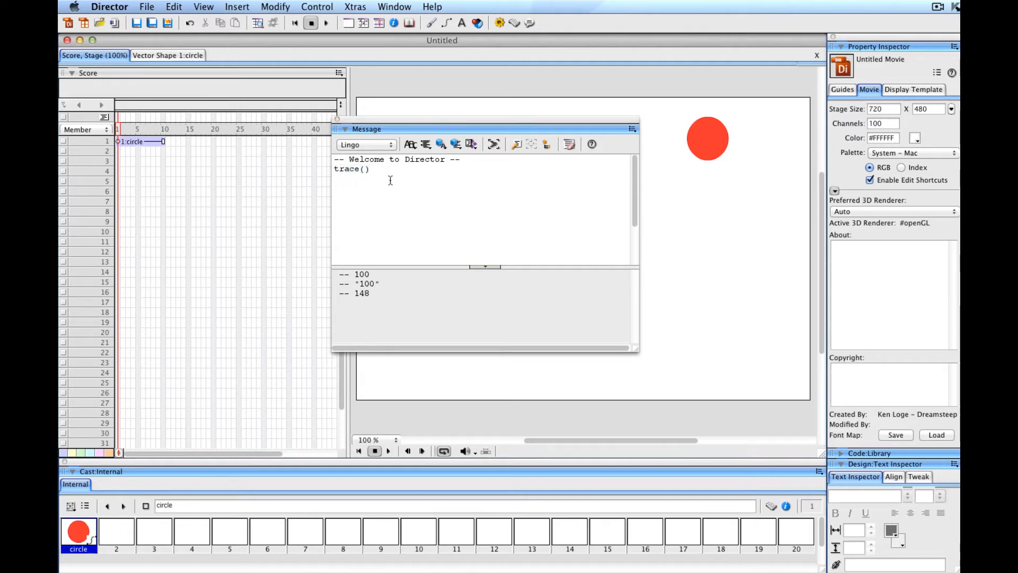
double_click(349, 168)
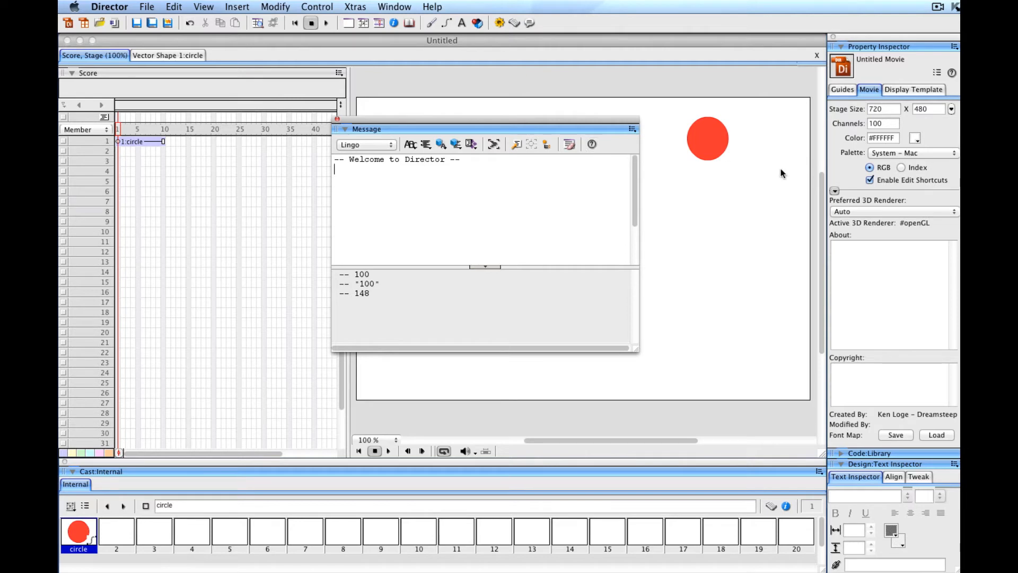
mouse_move(603, 174)
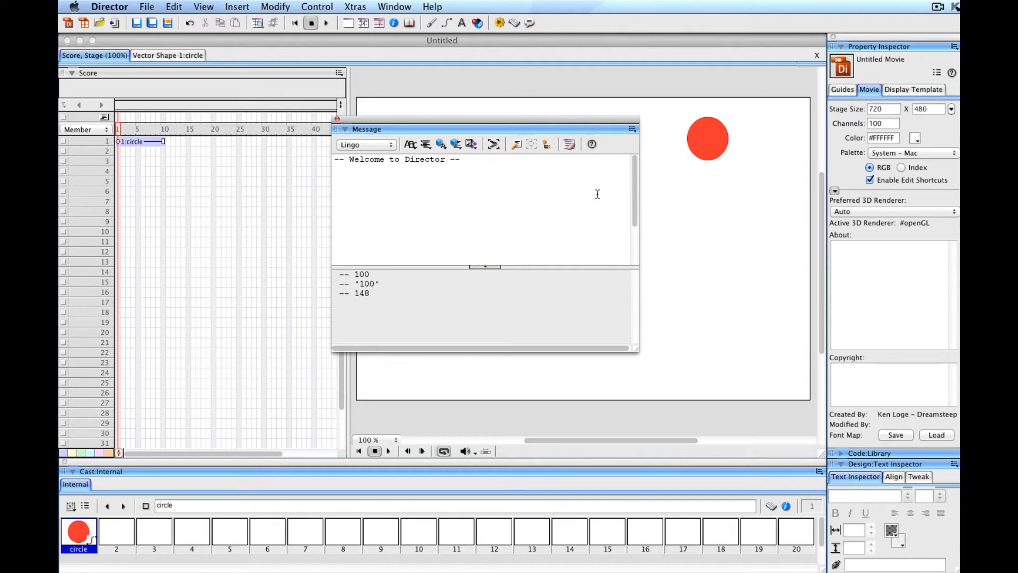
mouse_move(599, 192)
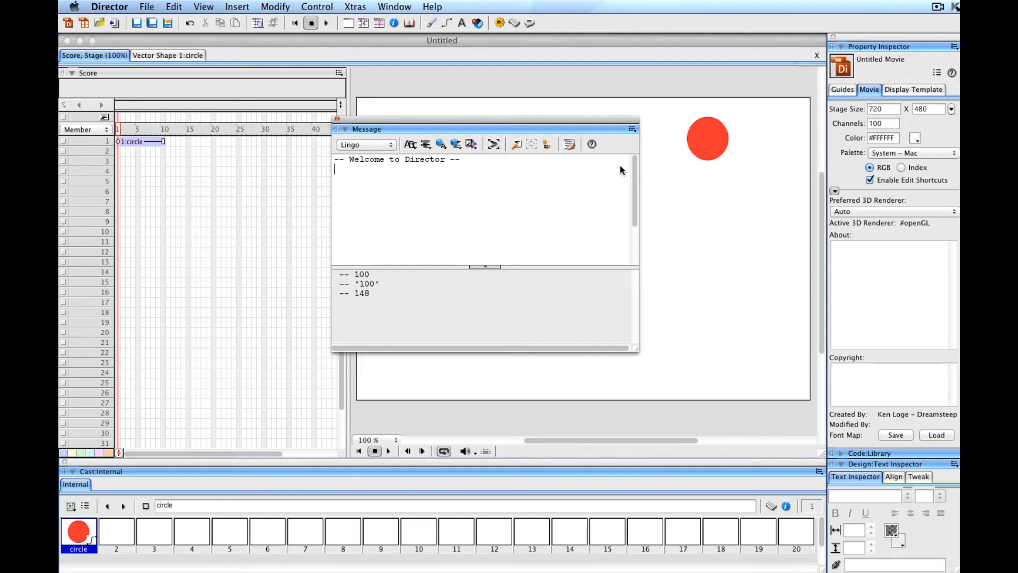
Step: Run sprite(1).width = 200 while the movie plays, stretching the circle into a wide oval
type("sprite")
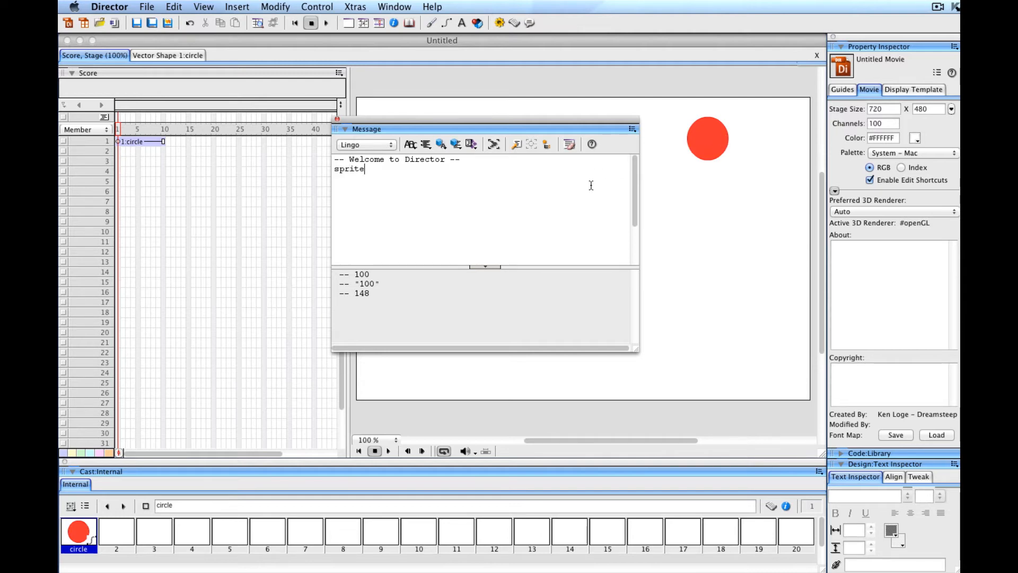
type("(1)")
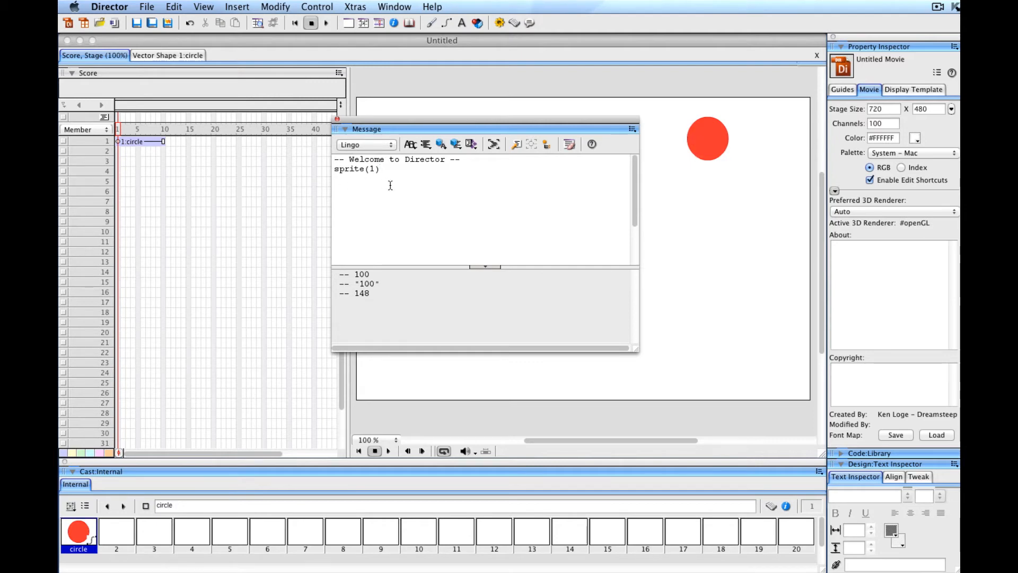
type(".width")
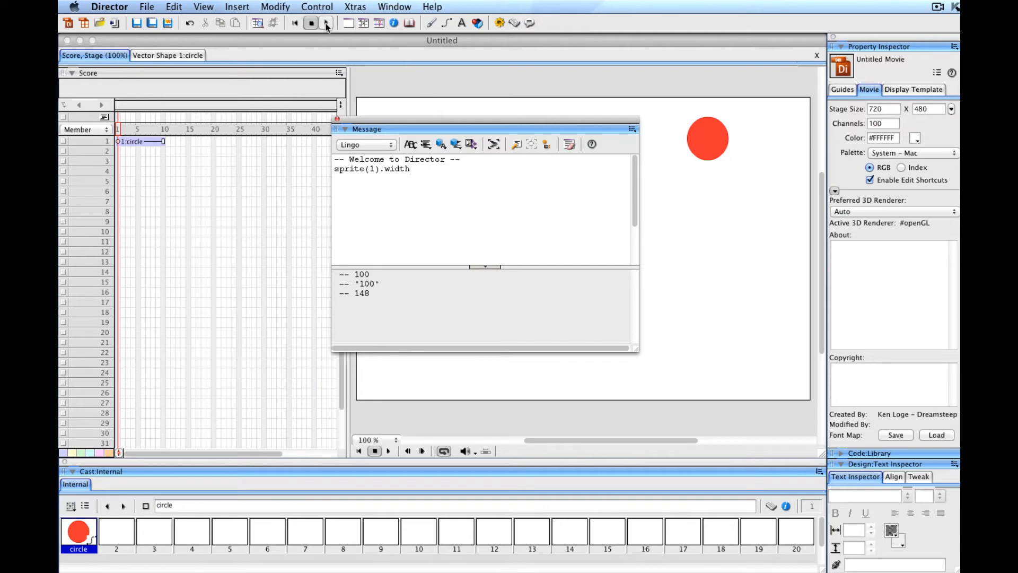
left_click(311, 22)
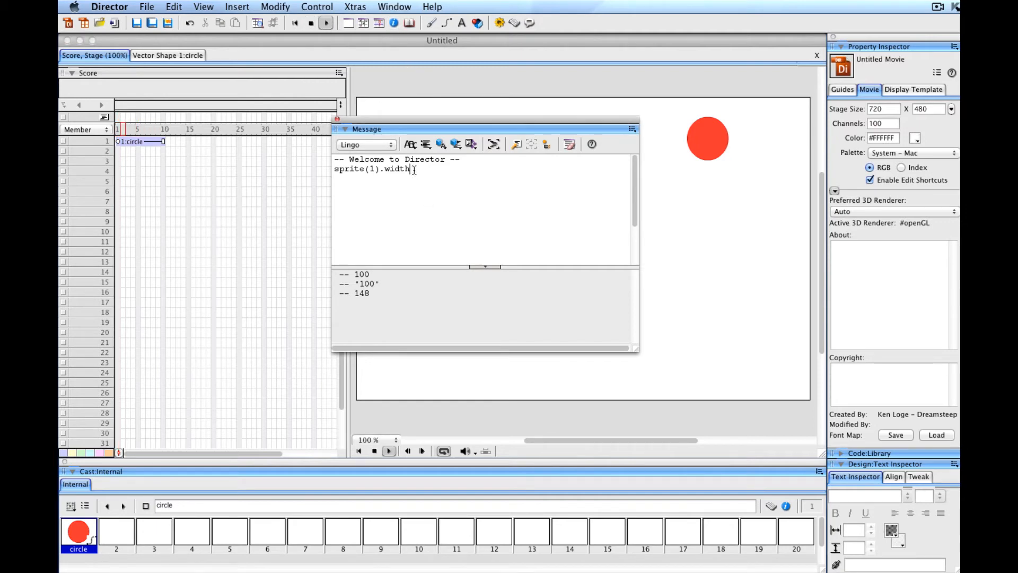
type("=")
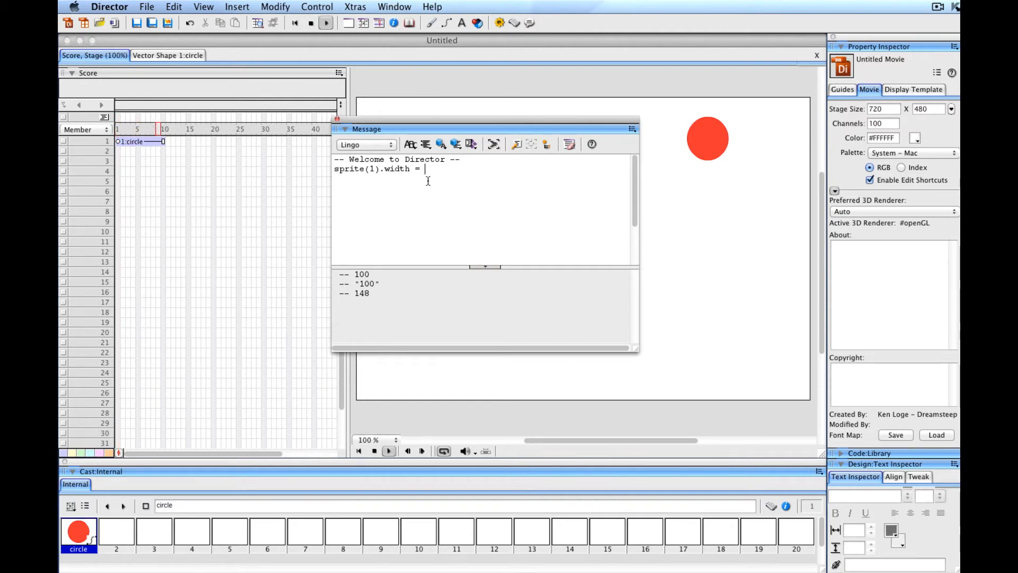
type("200")
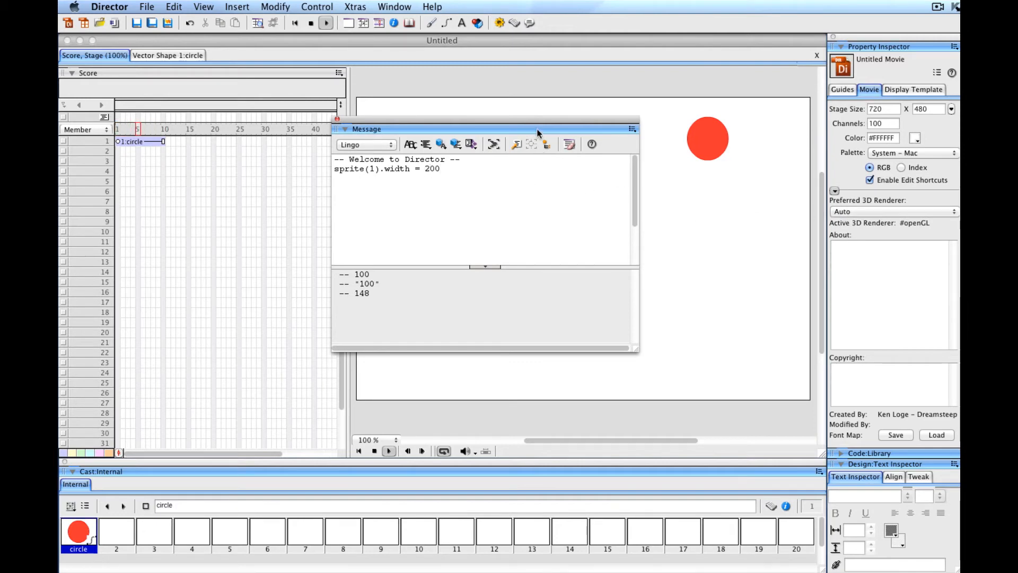
left_click_drag(537, 128, 433, 95)
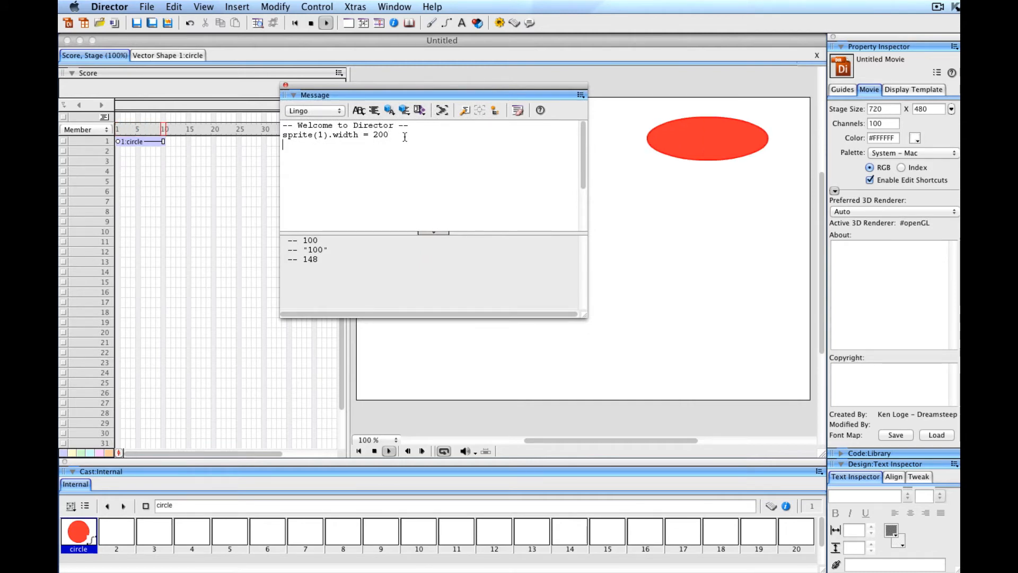
Step: Replace width with height so sprite(1).height = 200 makes a large round circle
double_click(344, 134)
type("heigh")
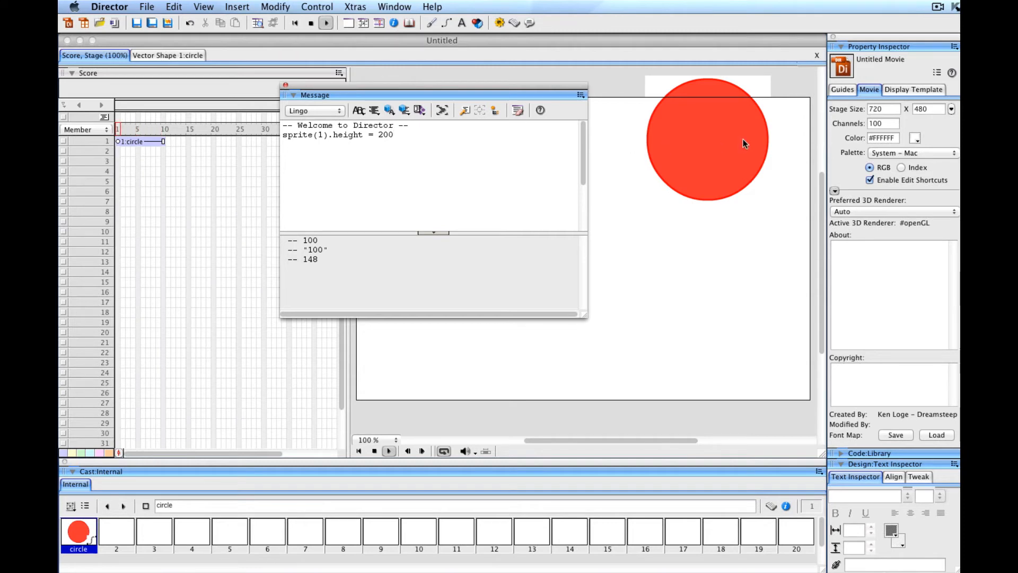
mouse_move(649, 154)
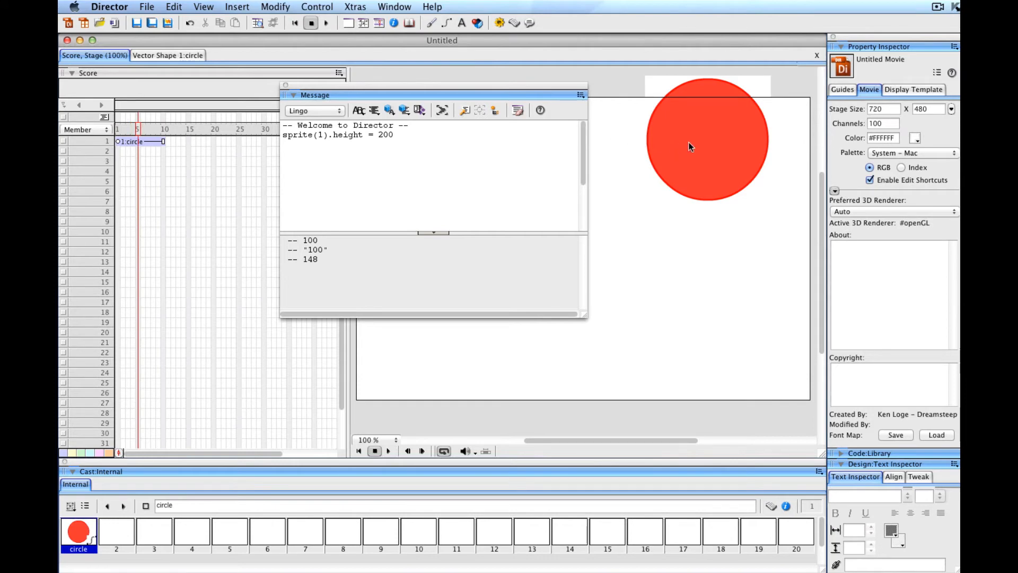
Step: Select the enlarged circle and stop playback so it shrinks to its original size
left_click(706, 140)
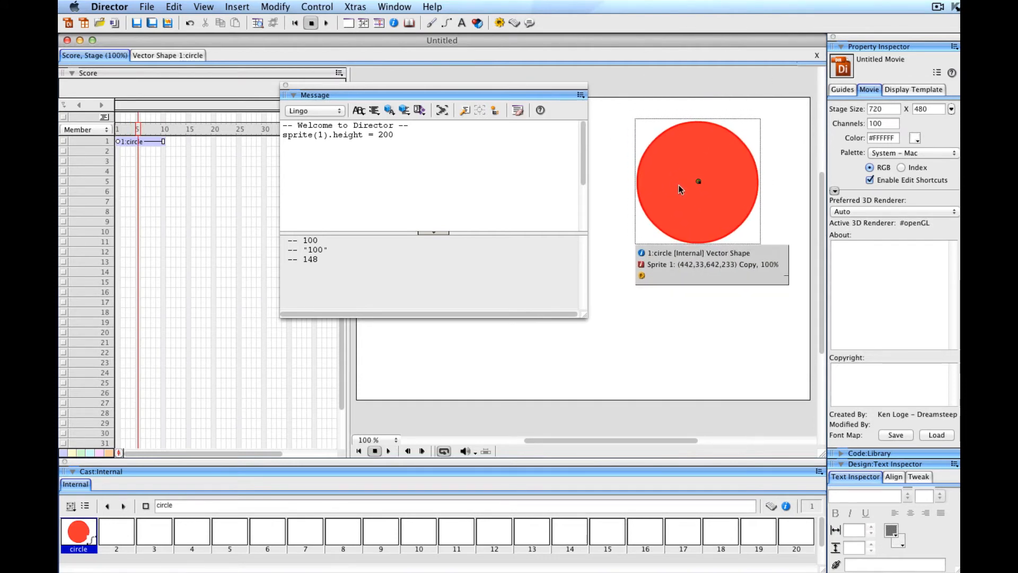
left_click(698, 181)
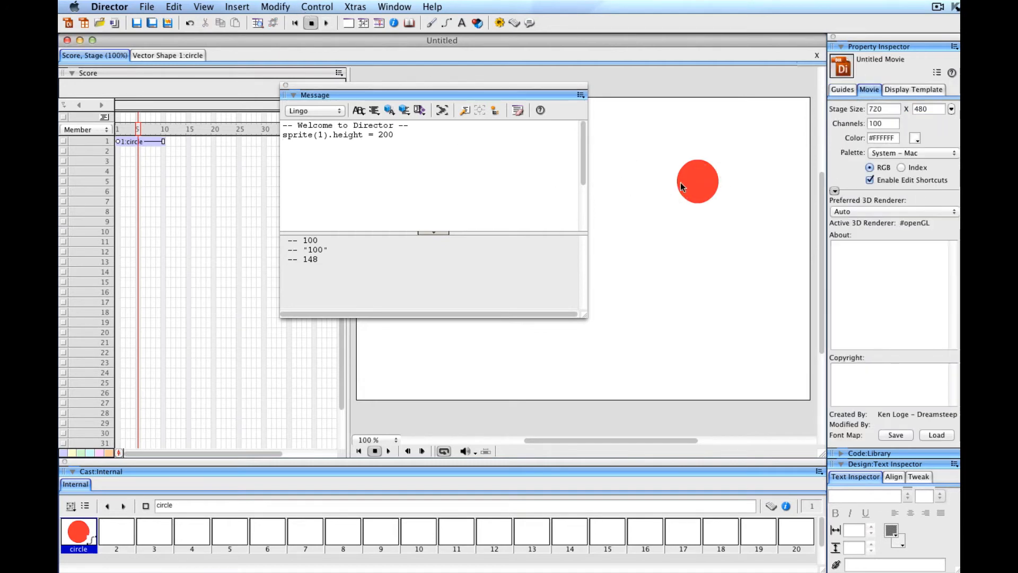
left_click(698, 181)
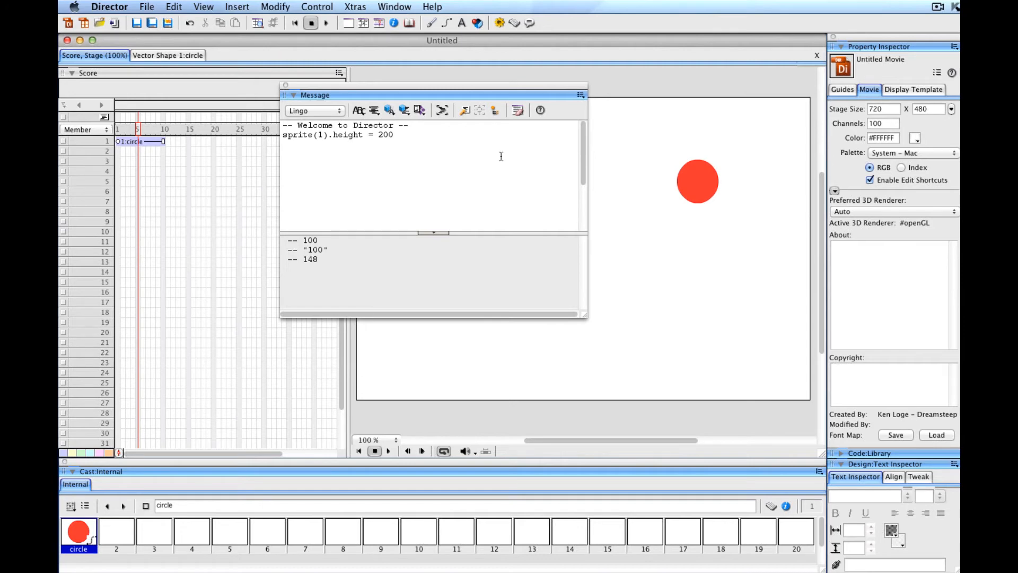
mouse_move(690, 190)
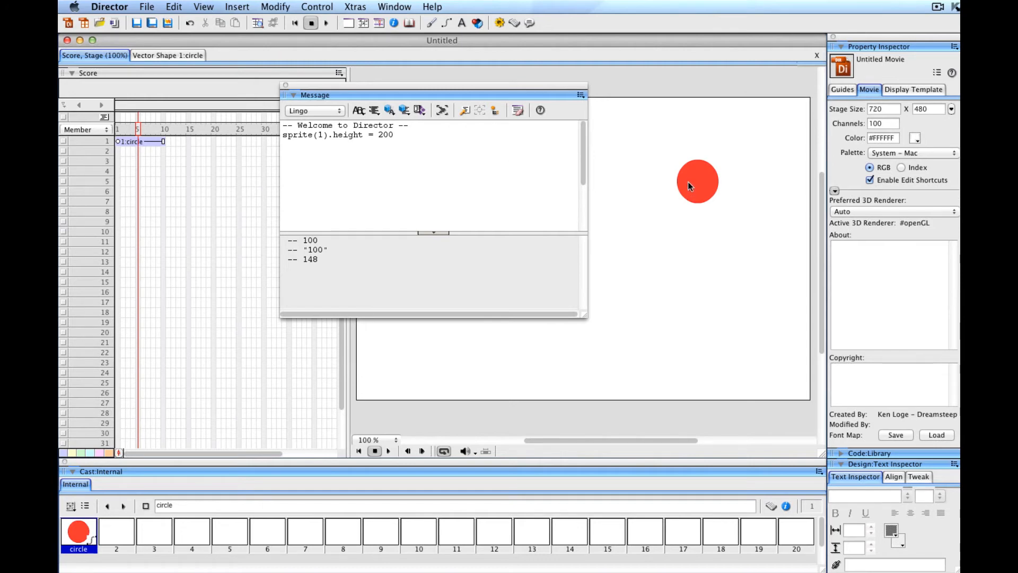
mouse_move(700, 182)
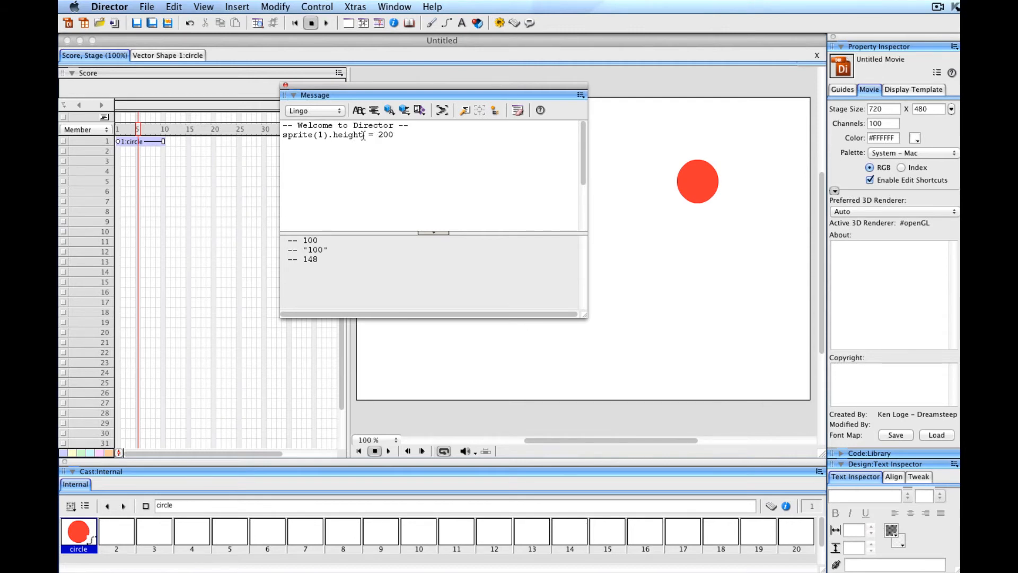
Step: Replace height with blend to evaluate sprite(1).blend = 100
double_click(348, 135)
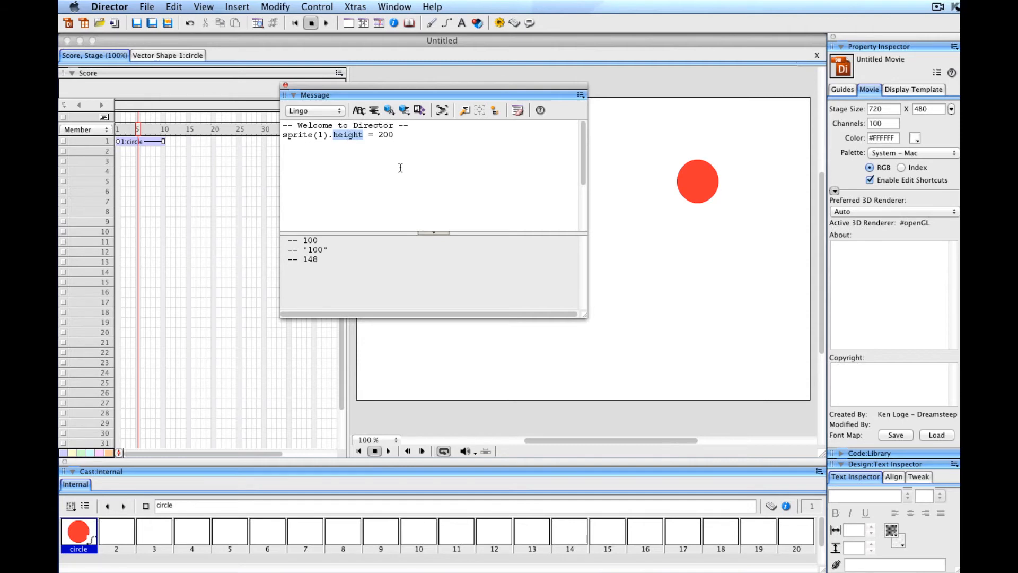
type("blend")
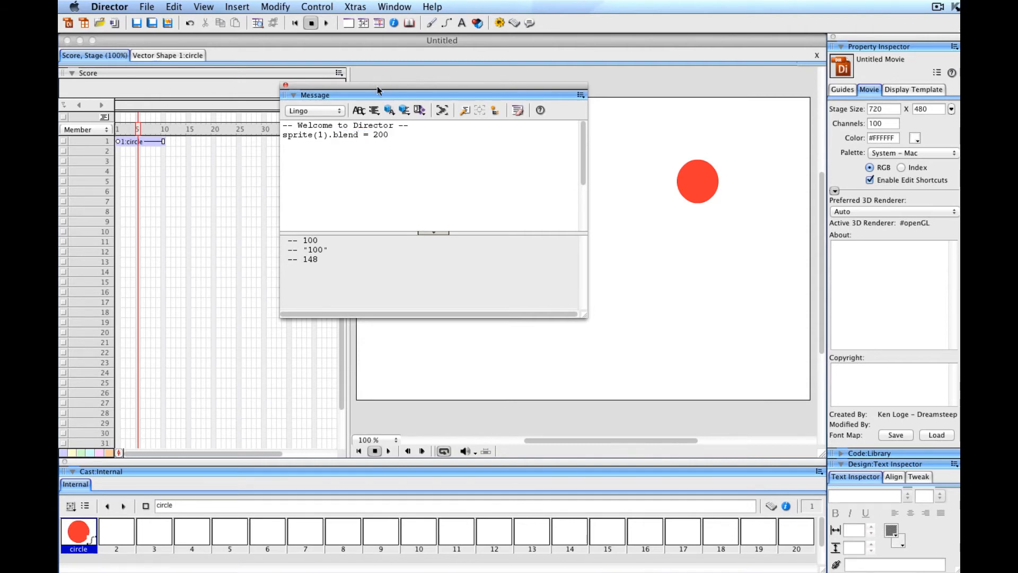
left_click(325, 22)
type("1")
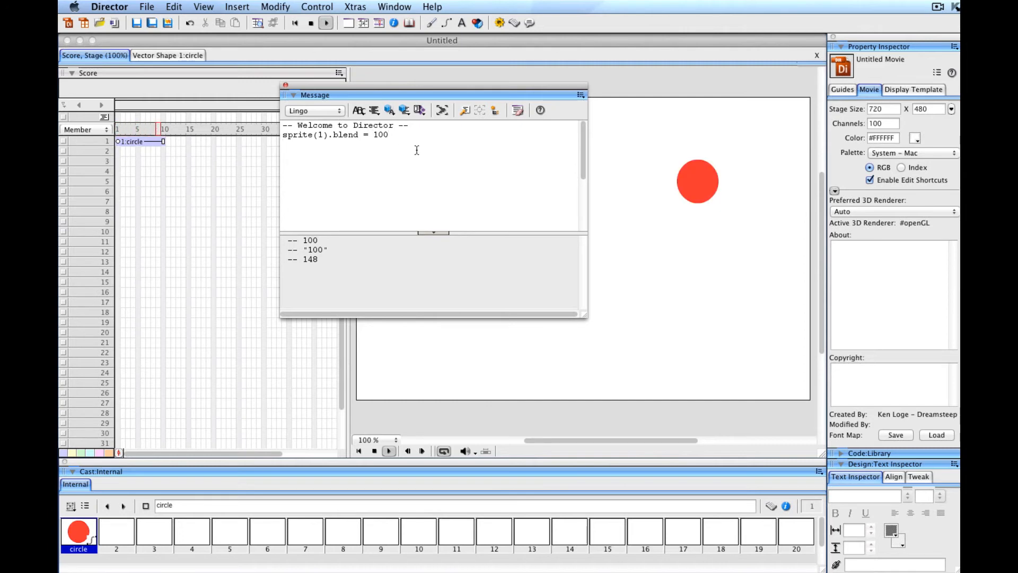
left_click(326, 23)
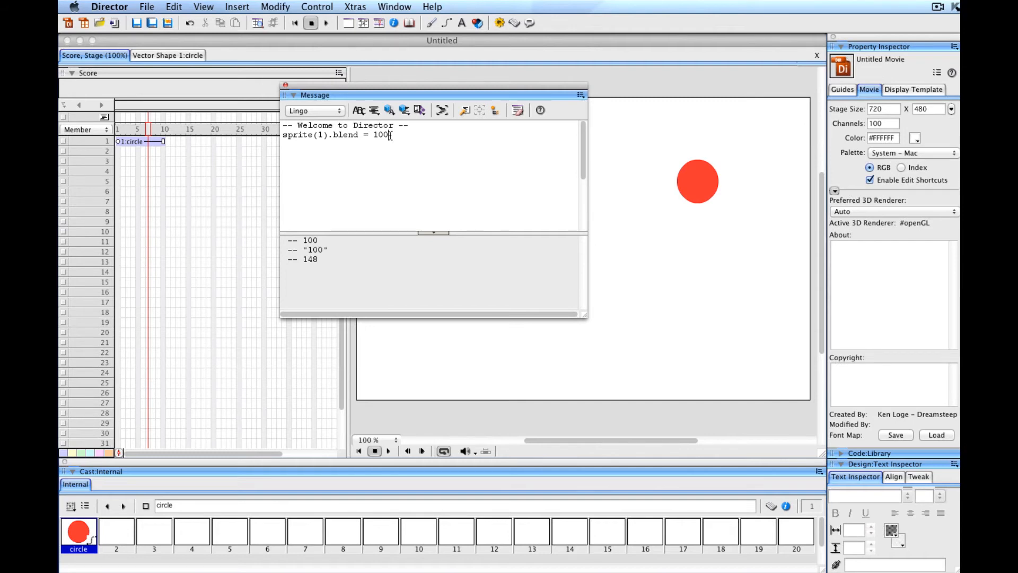
mouse_move(443, 109)
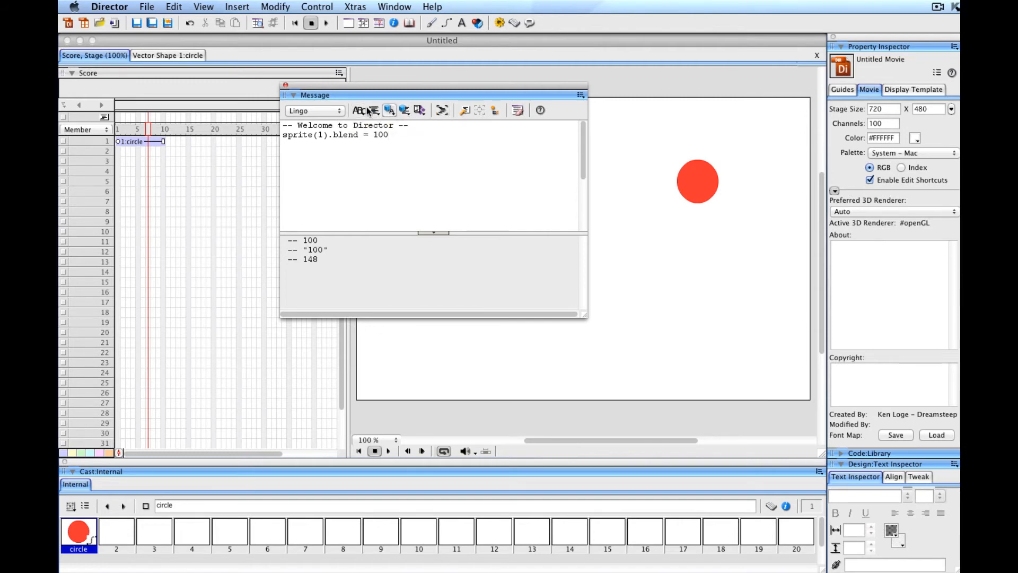
left_click(358, 109)
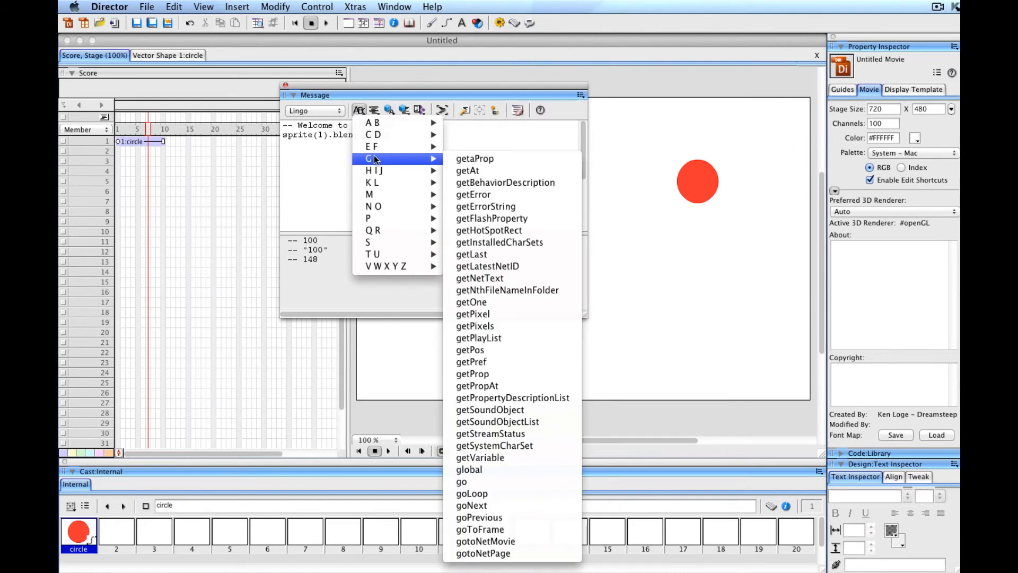
mouse_move(473, 314)
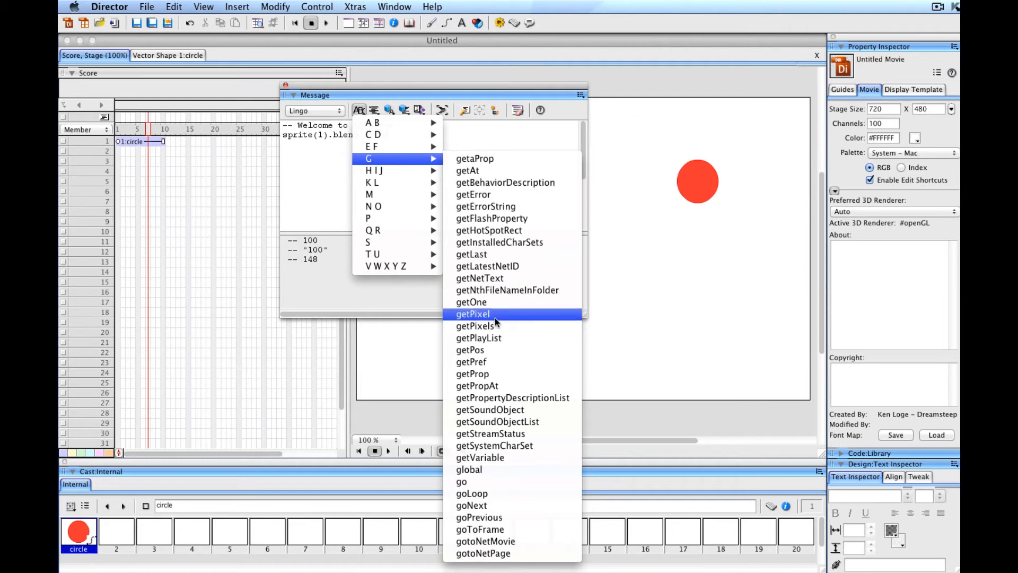
mouse_move(478, 337)
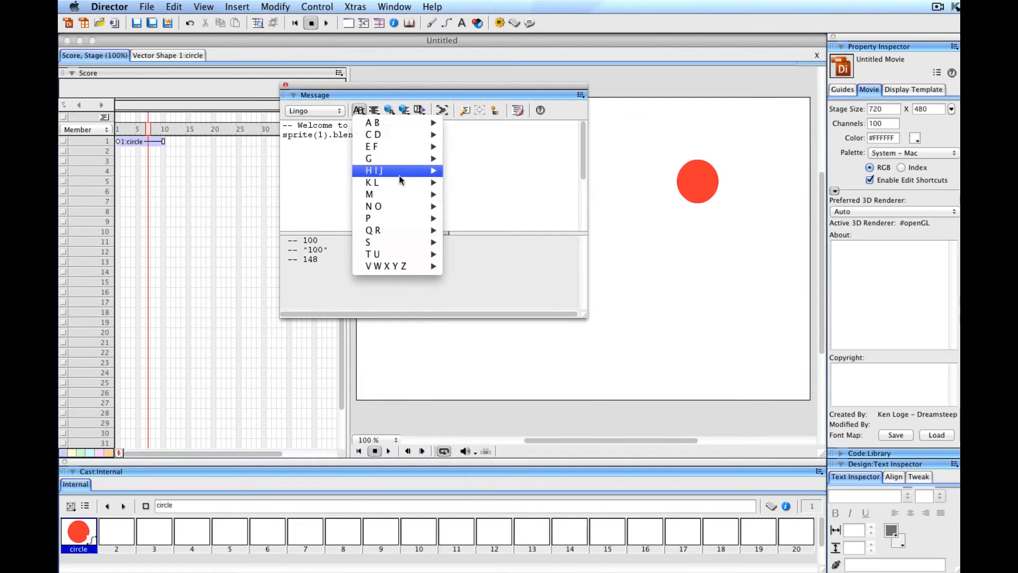
mouse_move(387, 242)
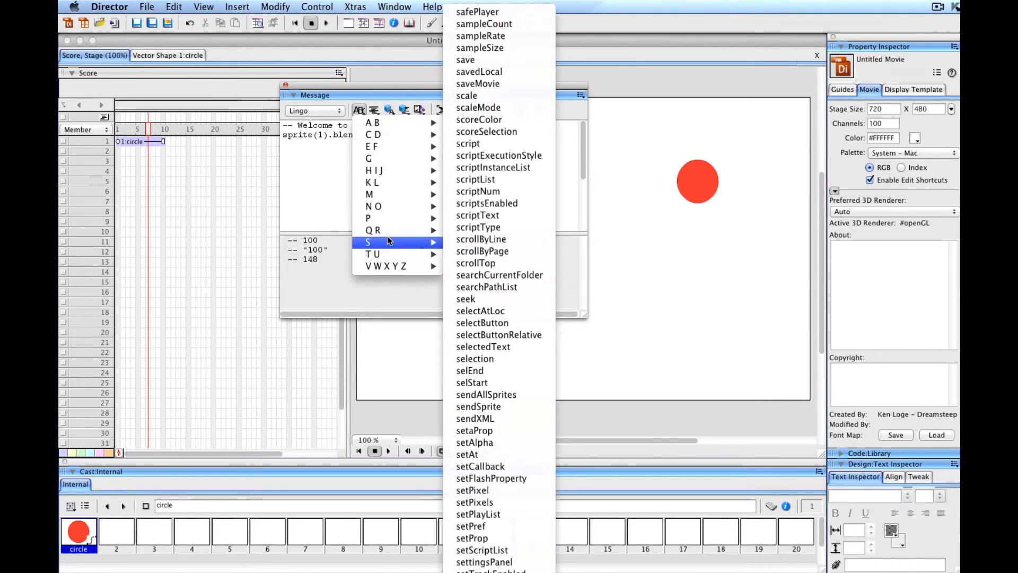
mouse_move(374, 230)
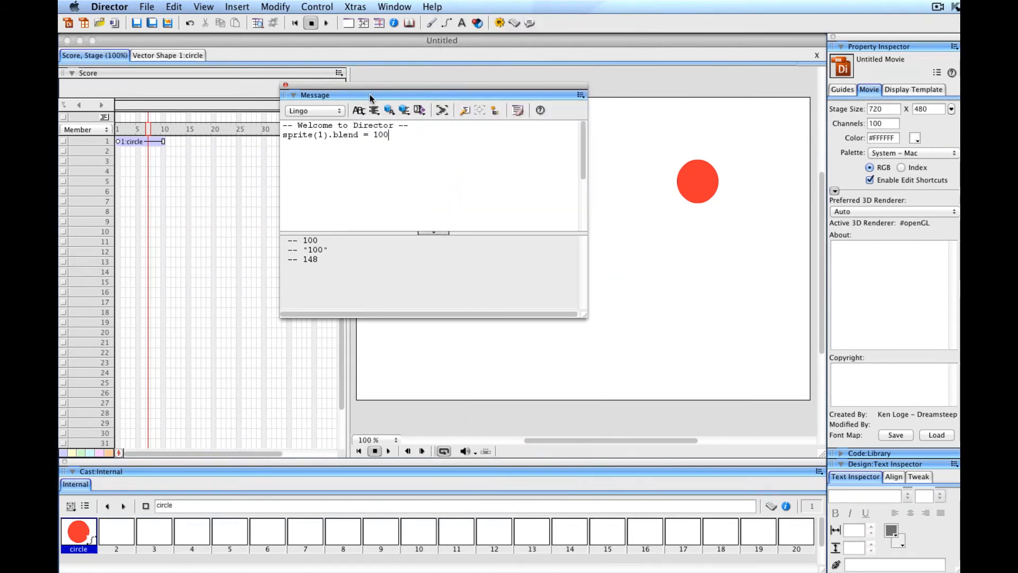
mouse_move(375, 109)
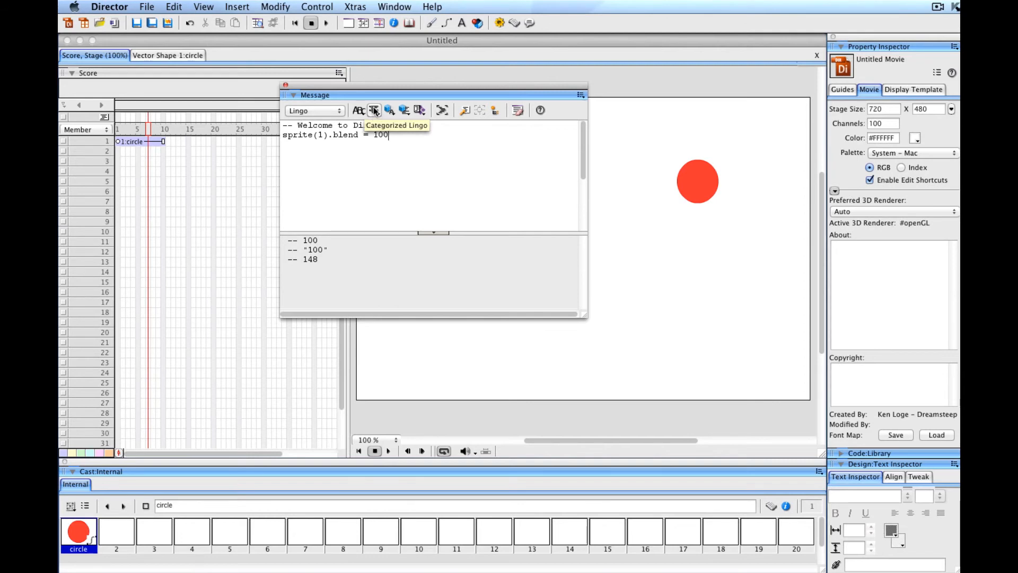
left_click(375, 109)
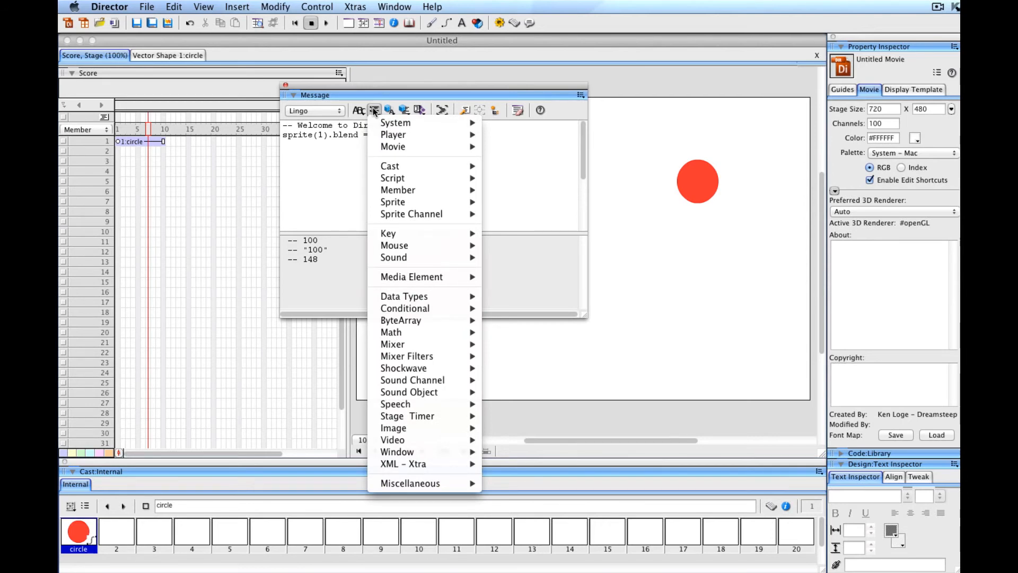
mouse_move(396, 123)
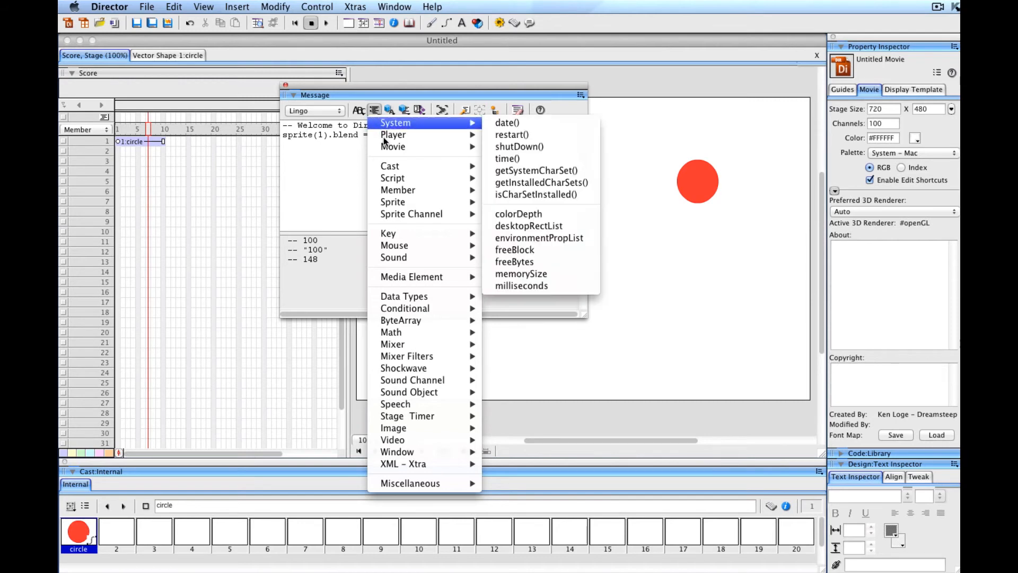
mouse_move(389, 166)
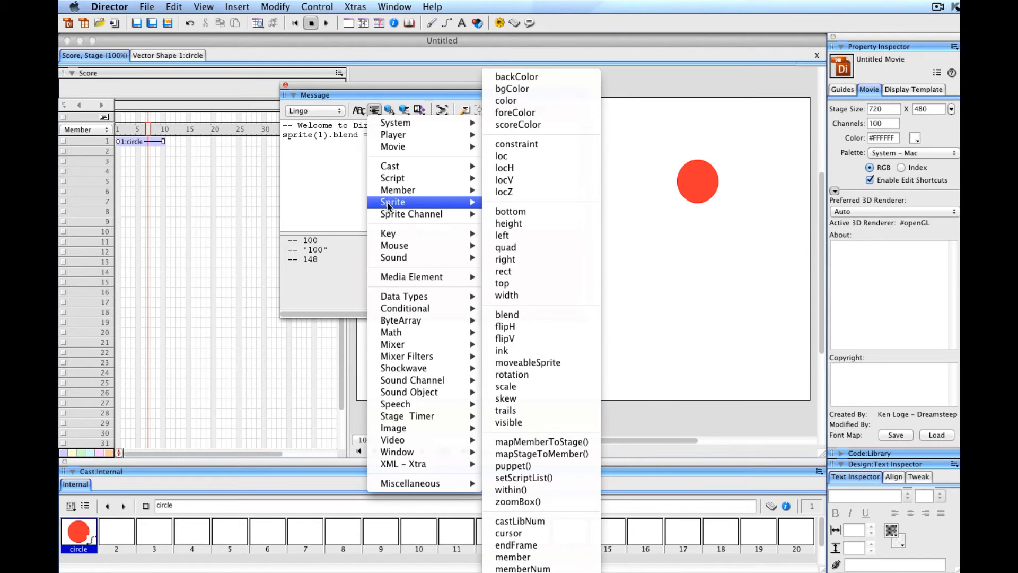
mouse_move(425, 205)
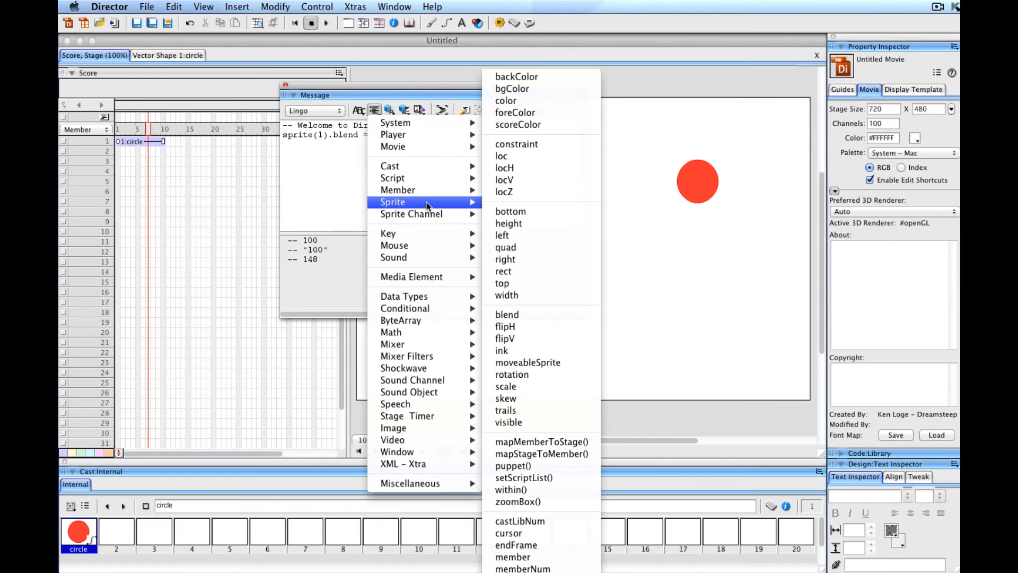
mouse_move(527, 155)
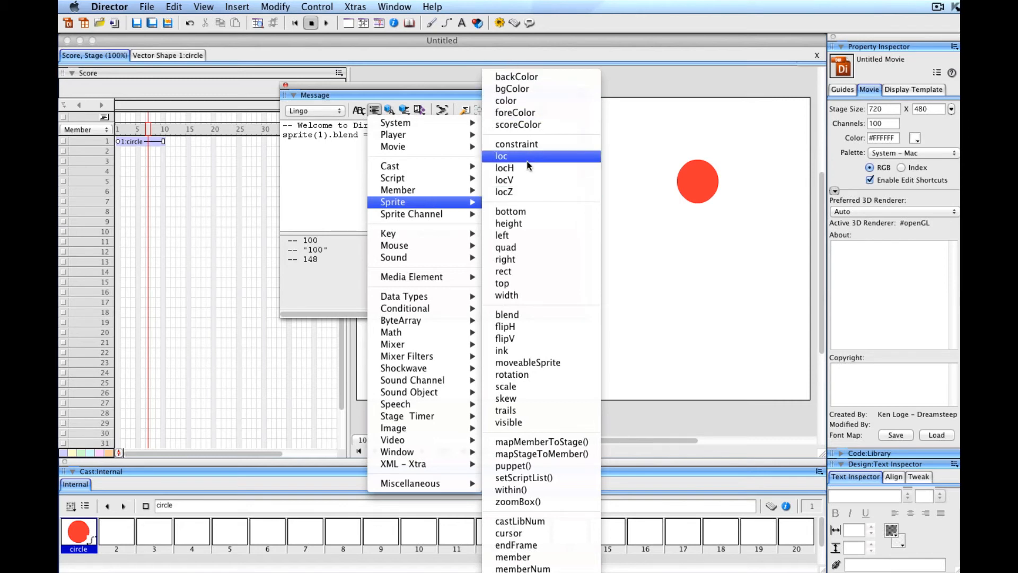
mouse_move(505, 168)
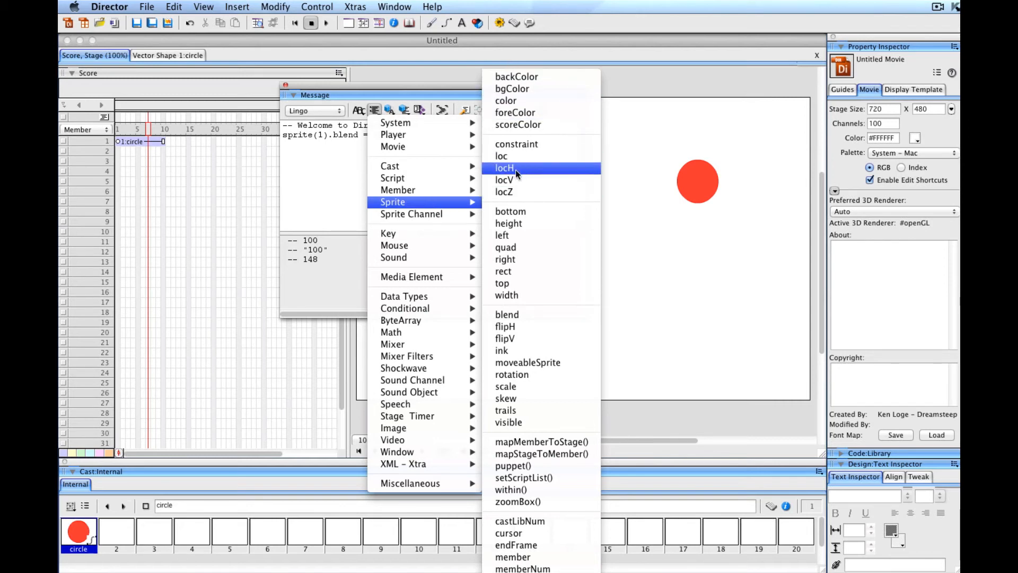
mouse_move(502, 156)
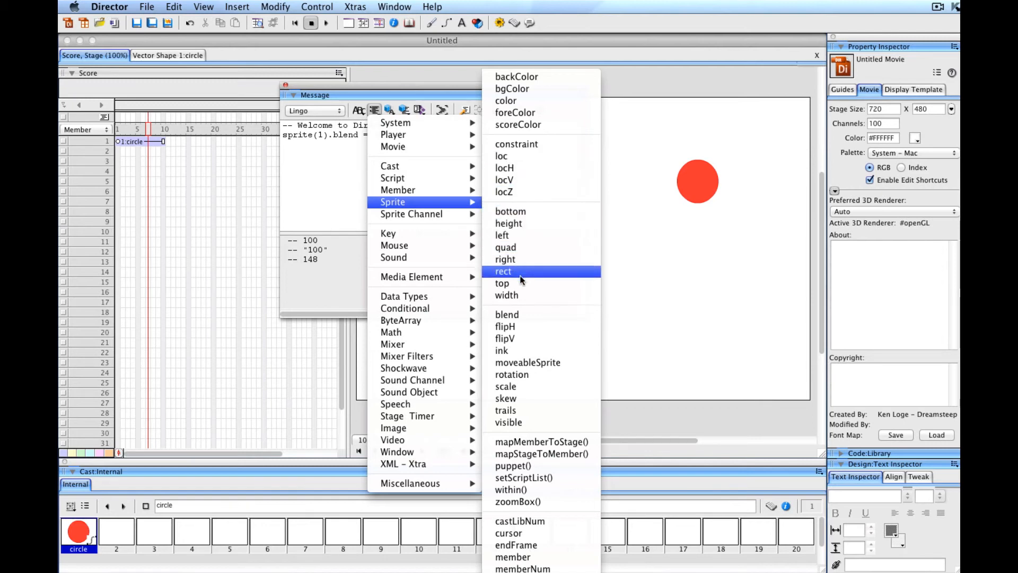
mouse_move(510, 211)
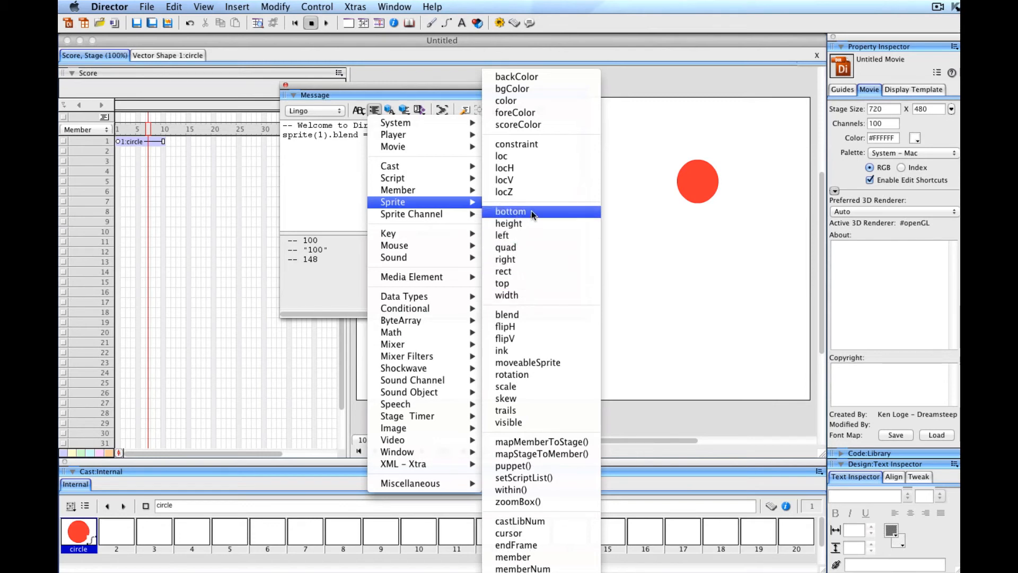
mouse_move(542, 441)
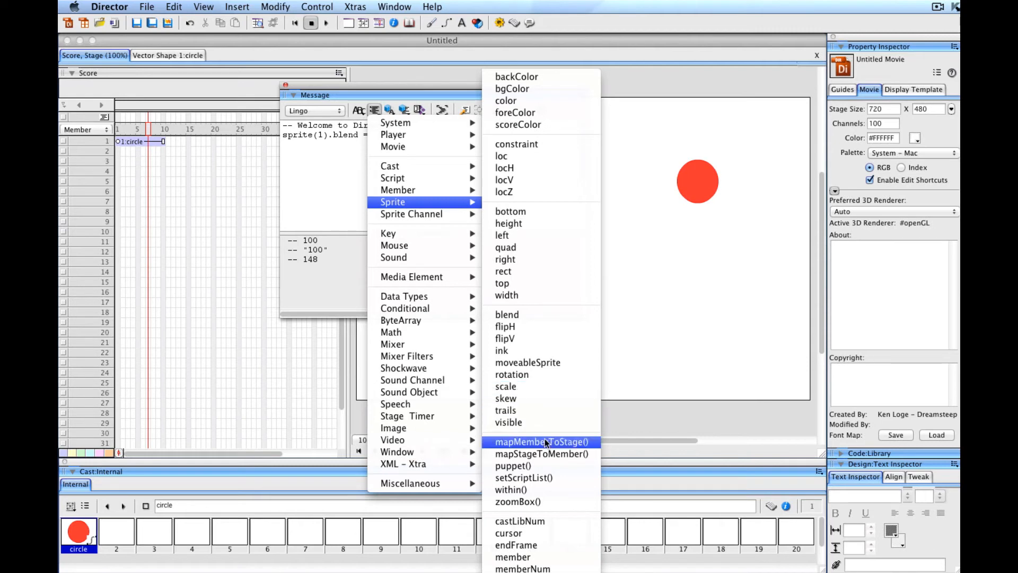
mouse_move(502, 156)
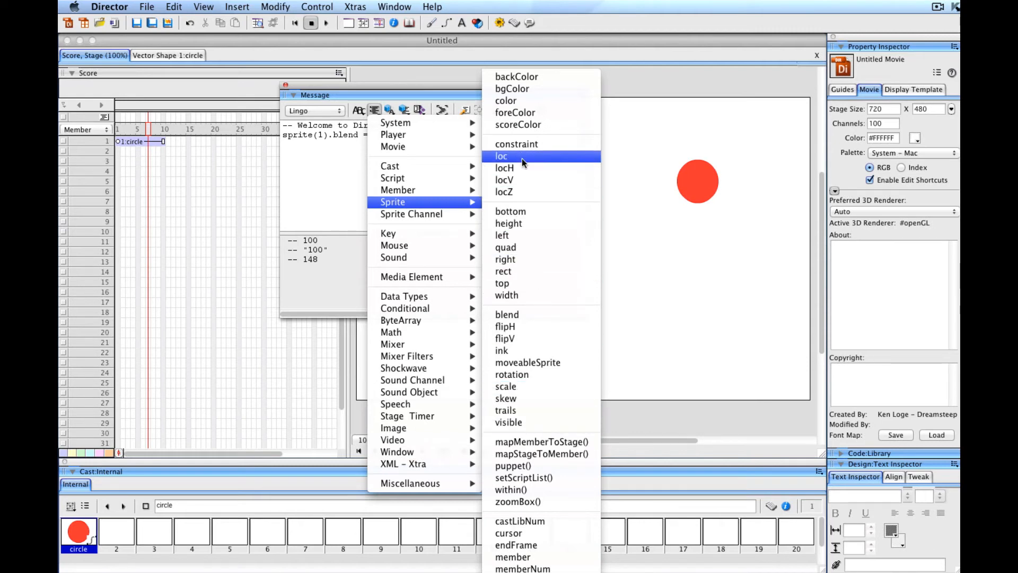
mouse_move(517, 143)
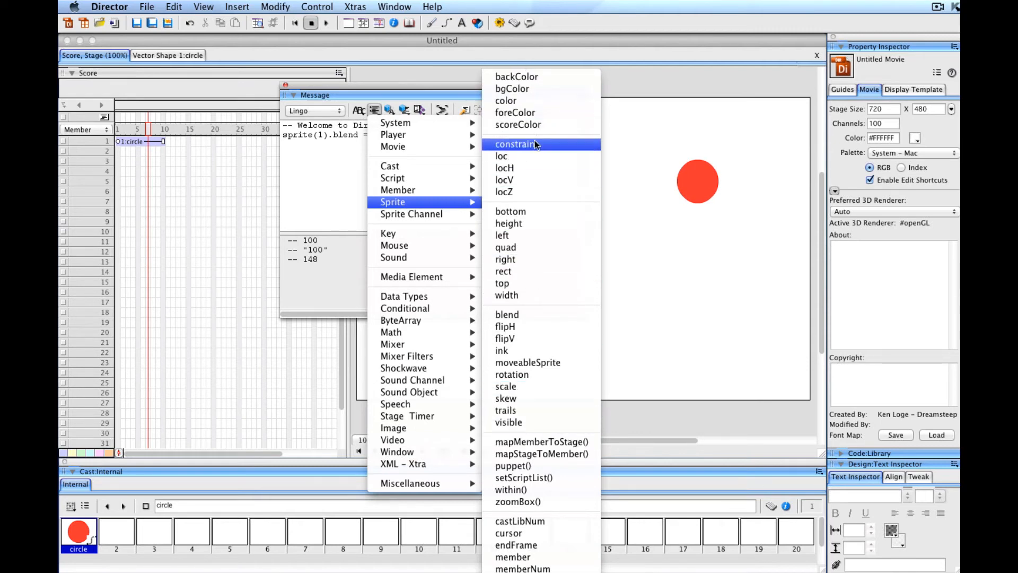
mouse_move(505, 192)
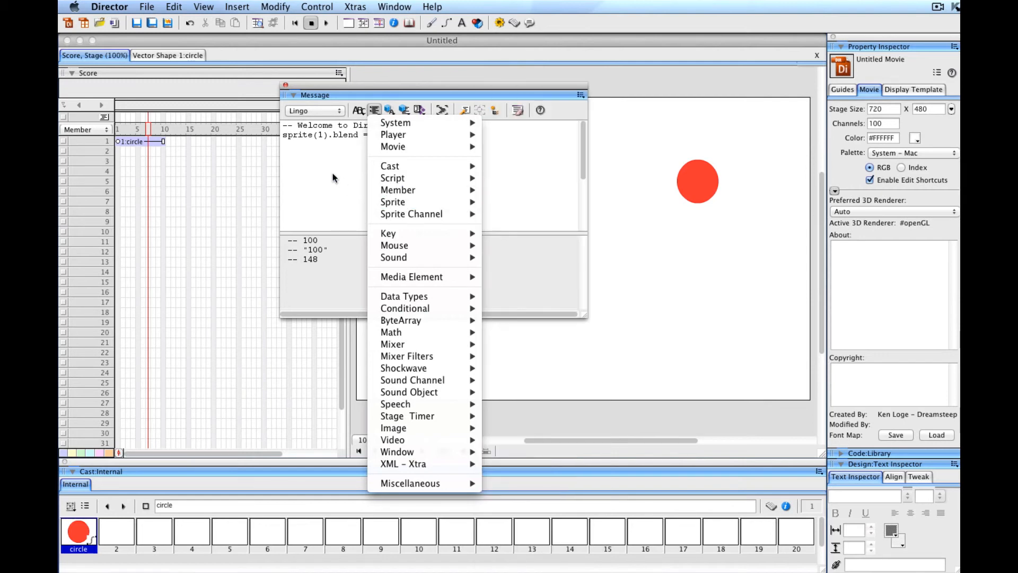
left_click(373, 109)
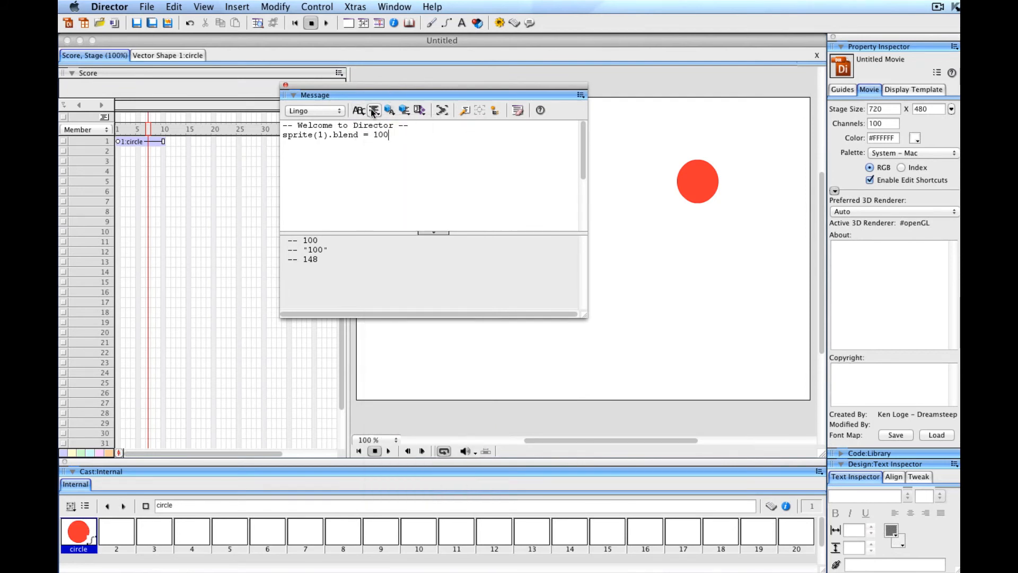
mouse_move(389, 109)
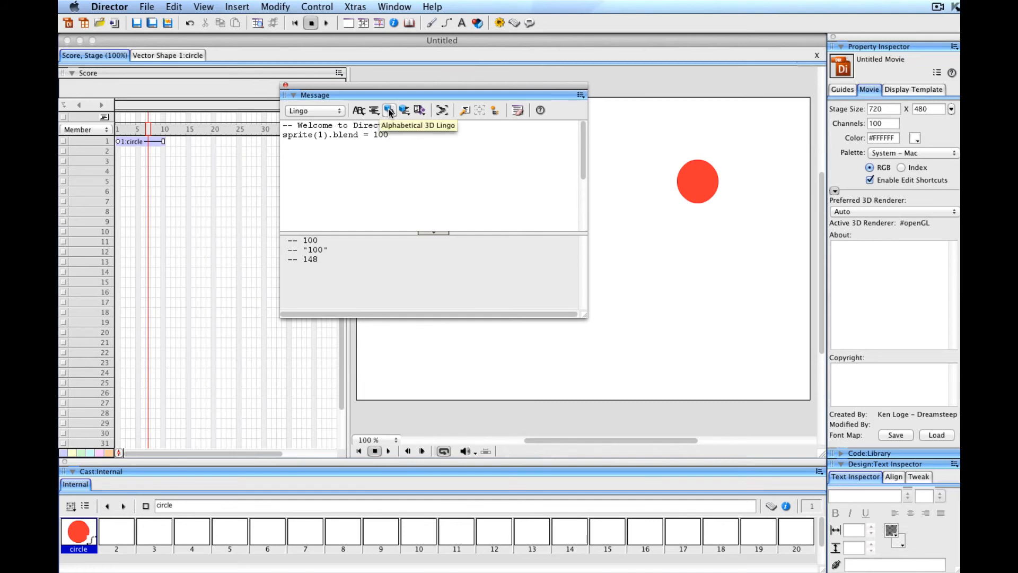
left_click(404, 110)
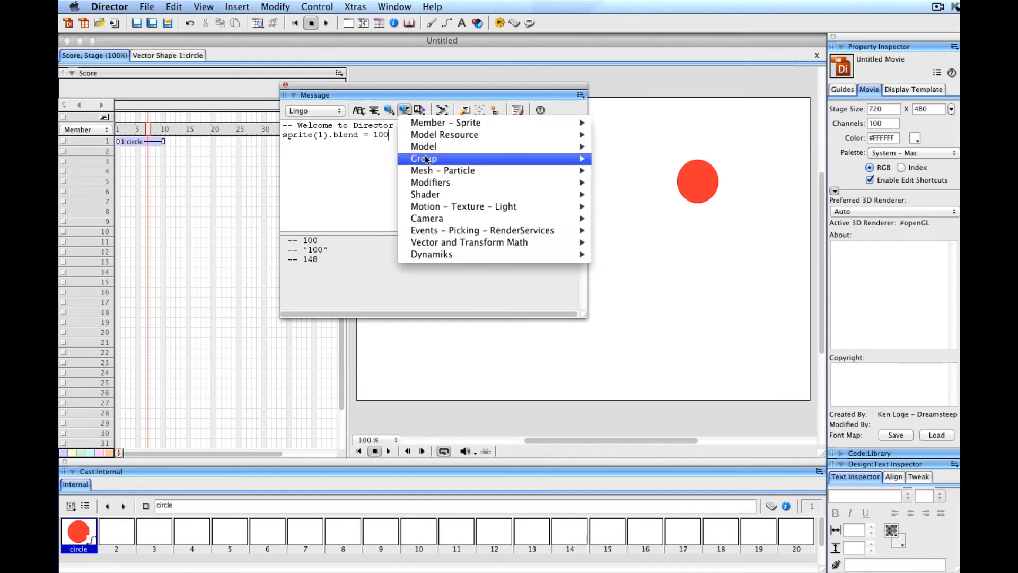
mouse_move(424, 146)
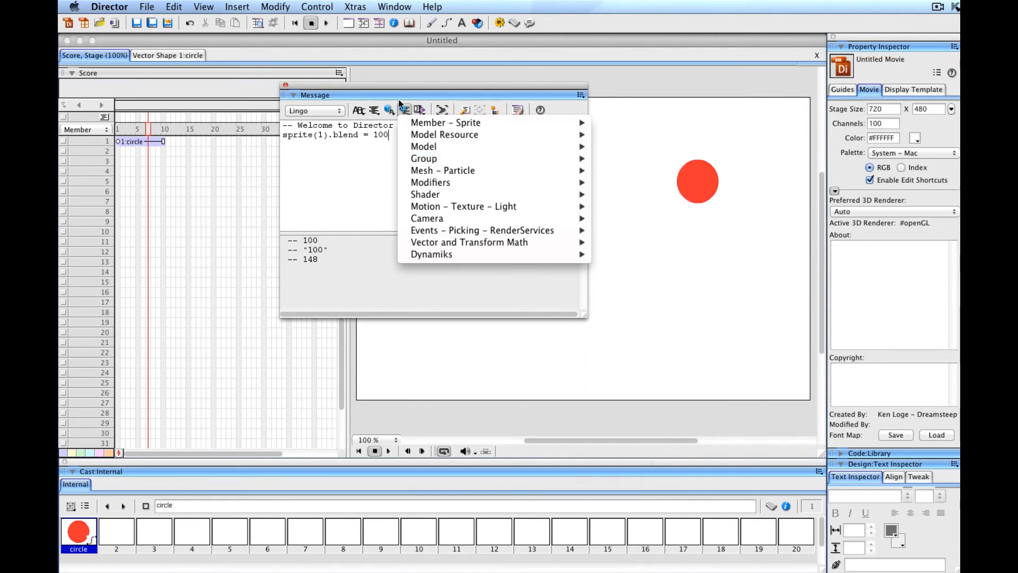
left_click(419, 109)
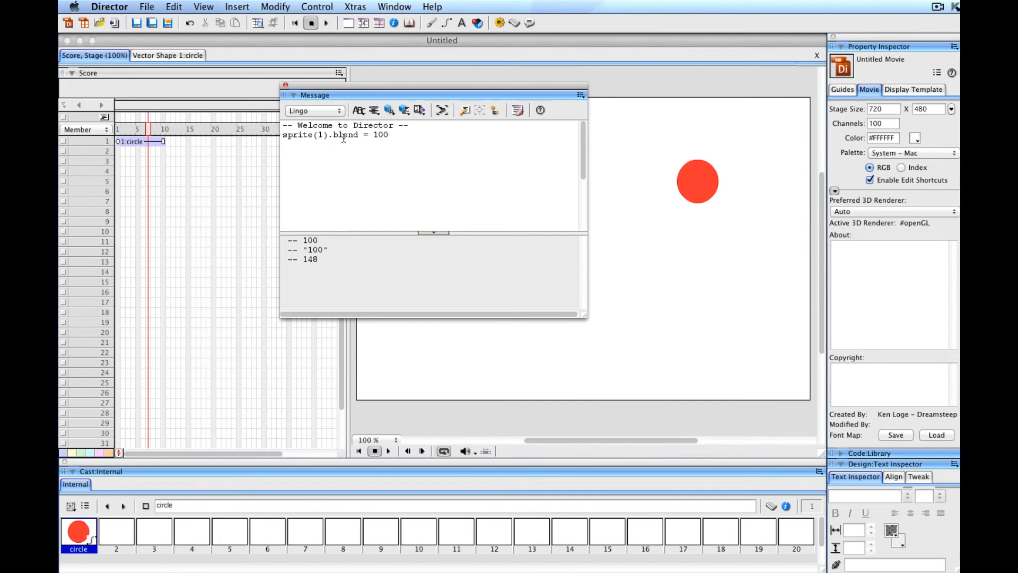
mouse_move(695, 175)
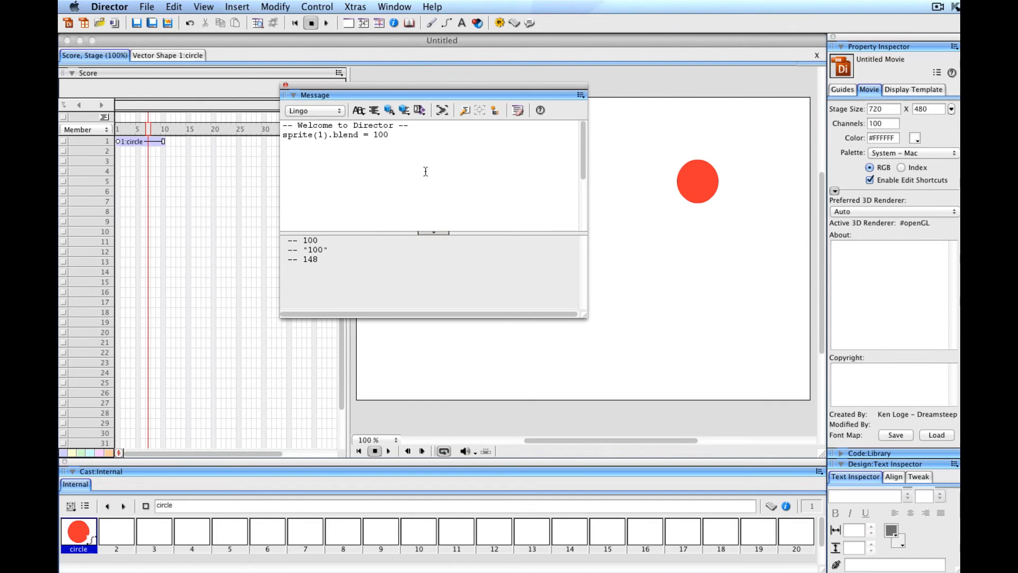
mouse_move(424, 171)
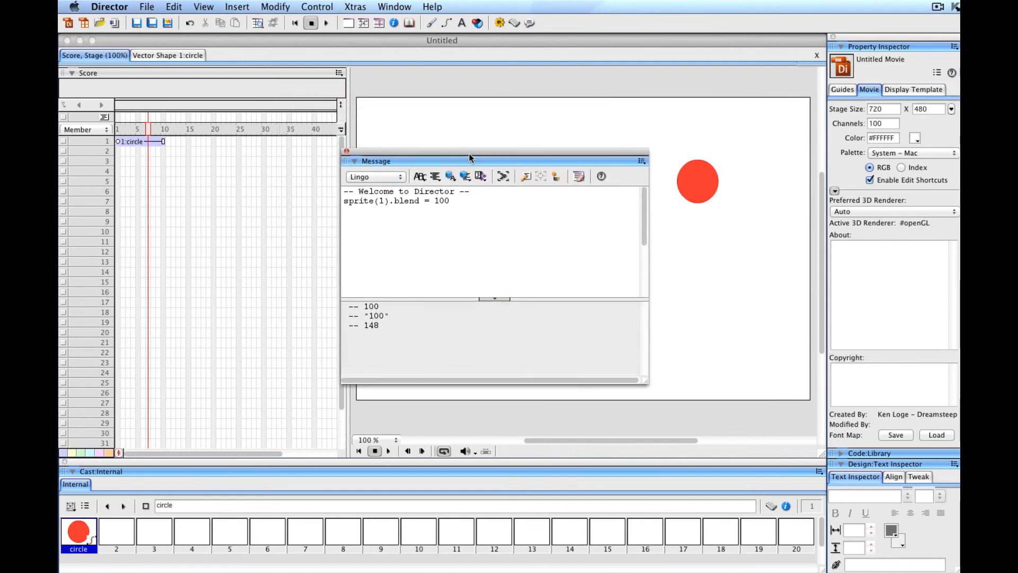
Step: Select the red circle sprite and flag it Moveable in the Property Inspector
left_click_drag(470, 161, 307, 185)
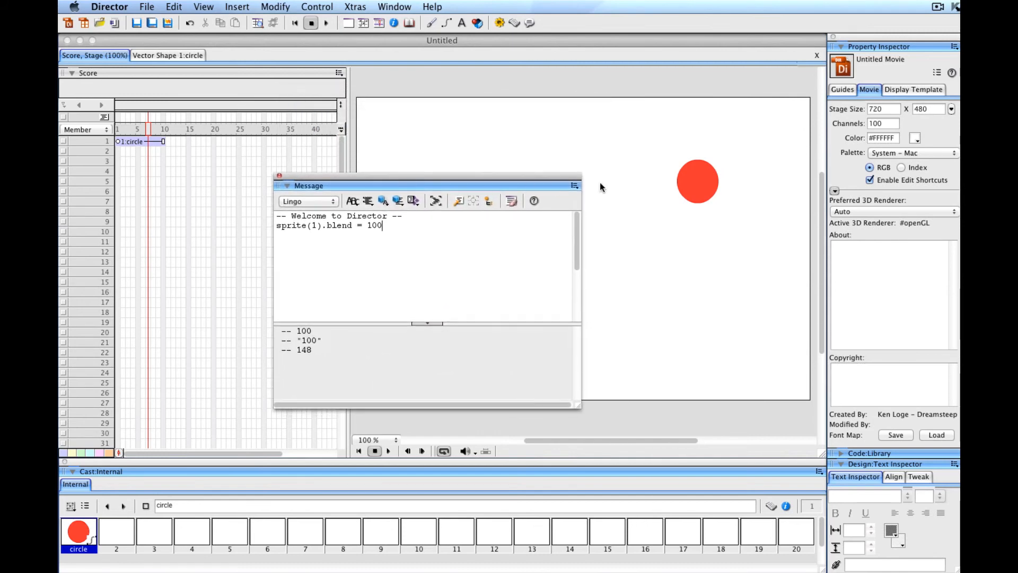
right_click(698, 180)
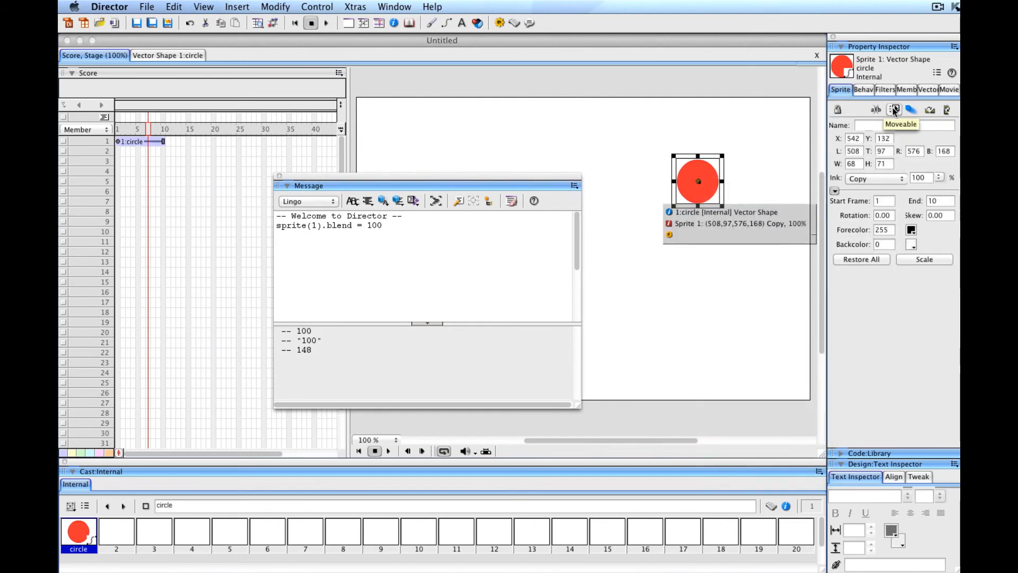
left_click(896, 110)
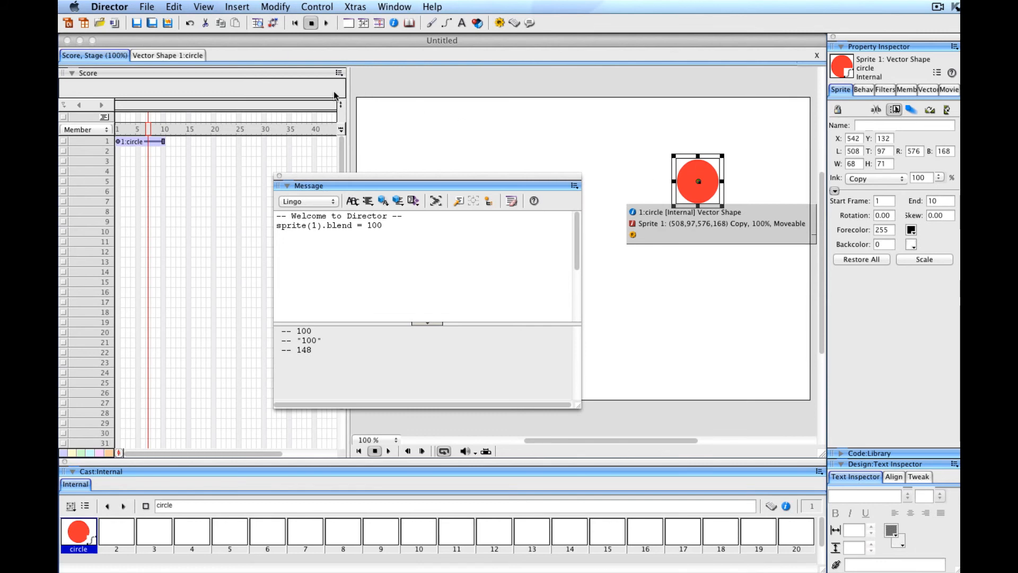
mouse_move(480, 156)
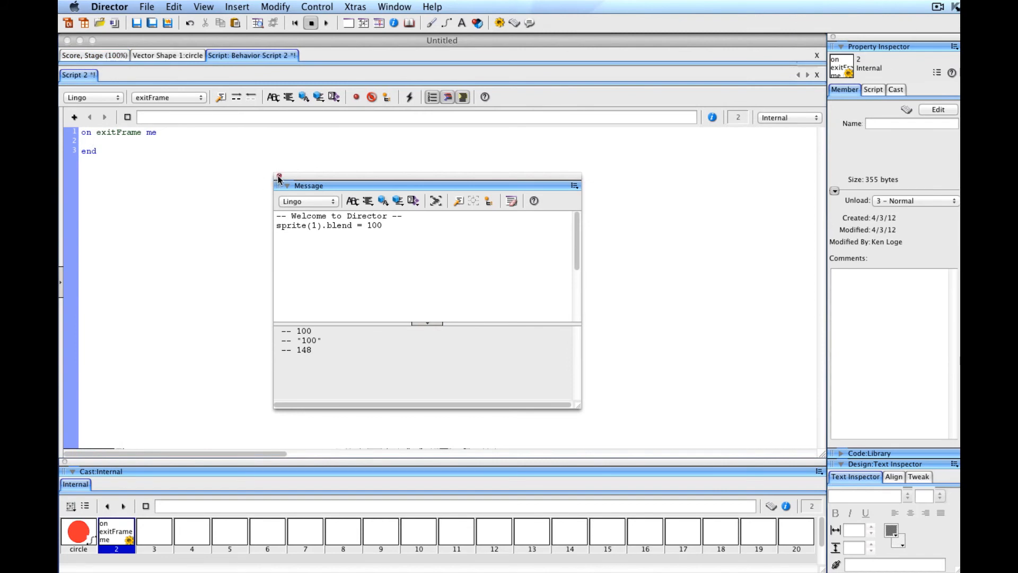
Step: Close the Message window and write trace(sprite(1).loc) inside the exitFrame handler
left_click(279, 178)
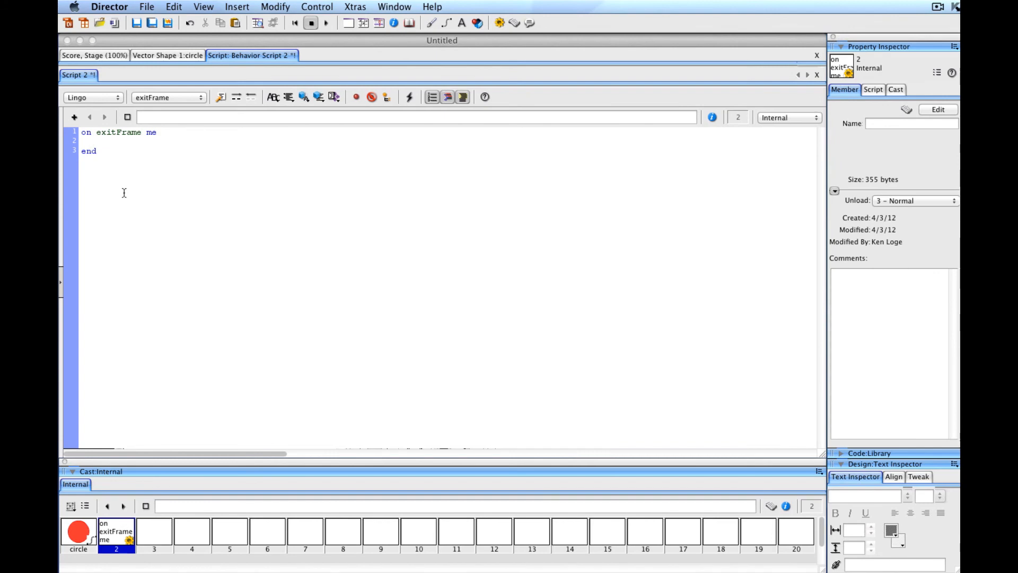
type("trace")
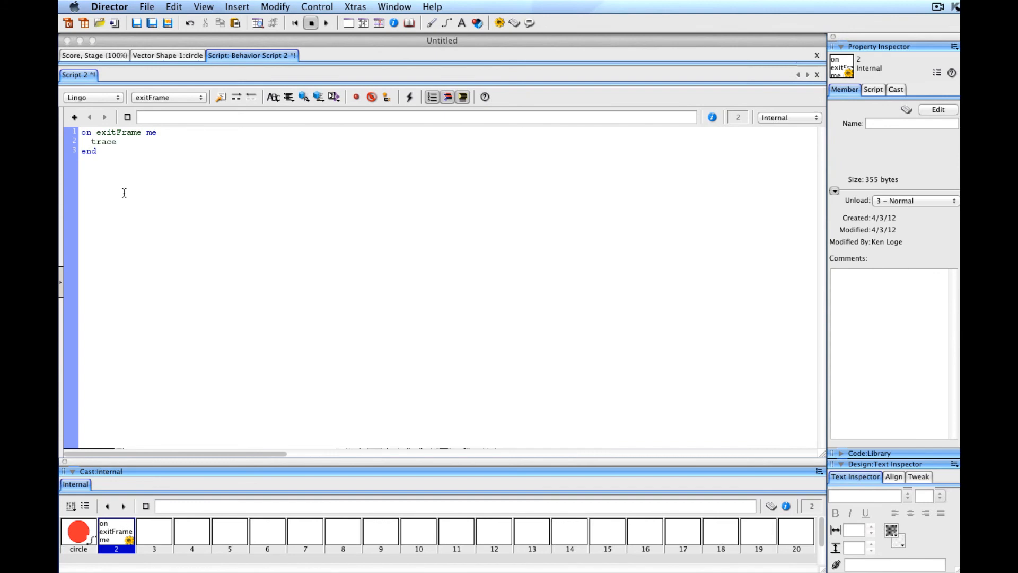
type("()")
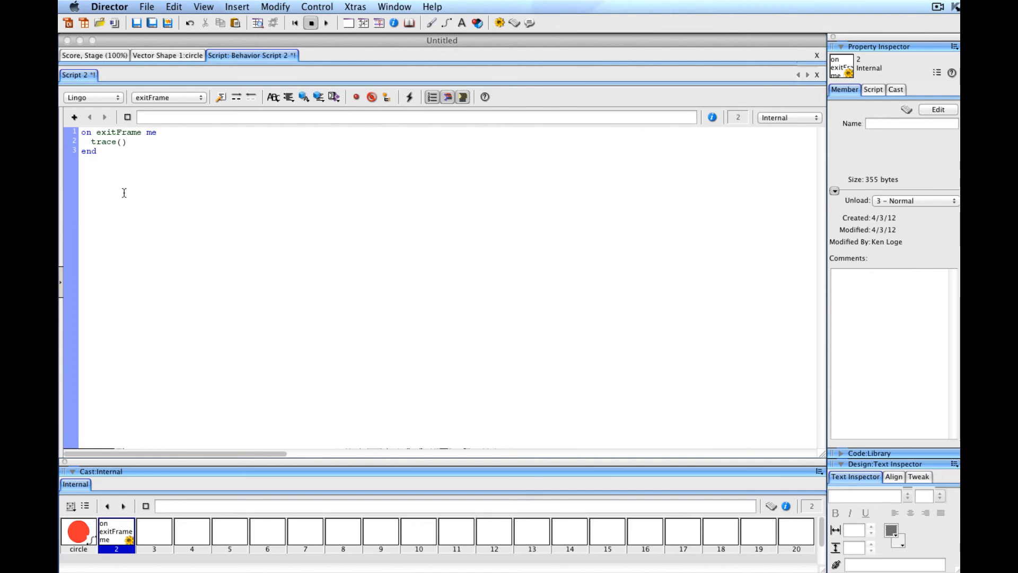
type("sp")
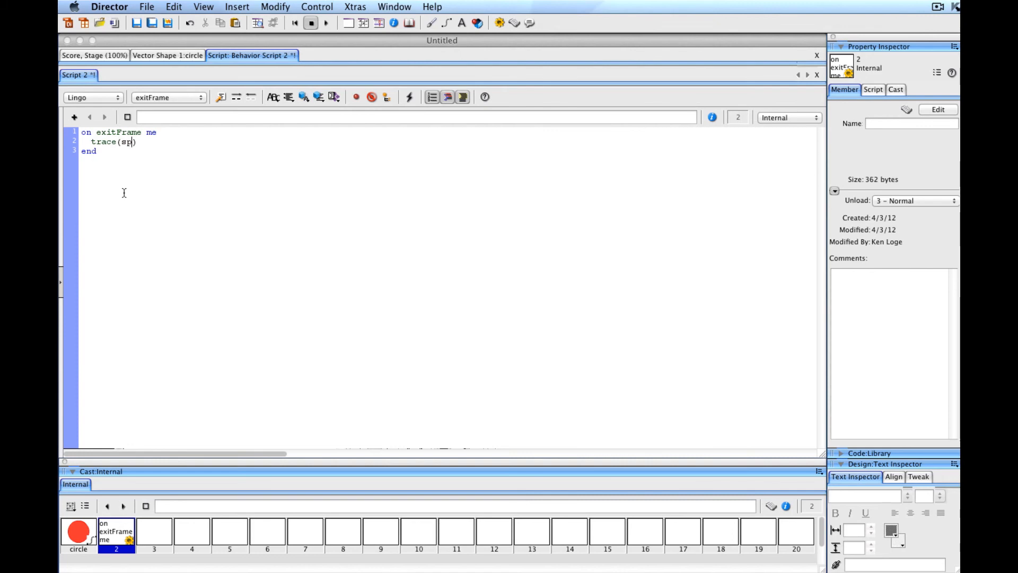
type("rite(1)")
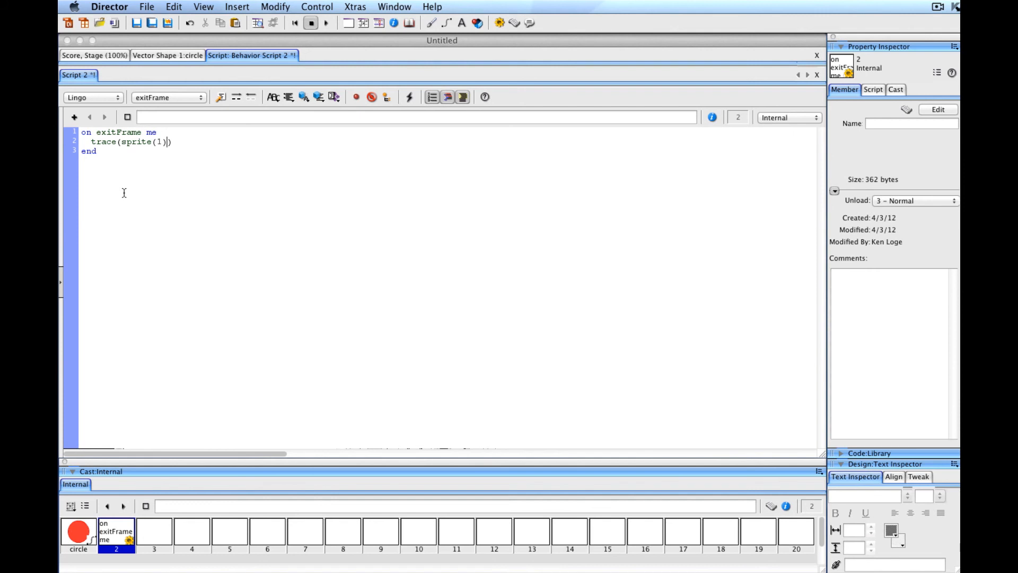
type(".loc")
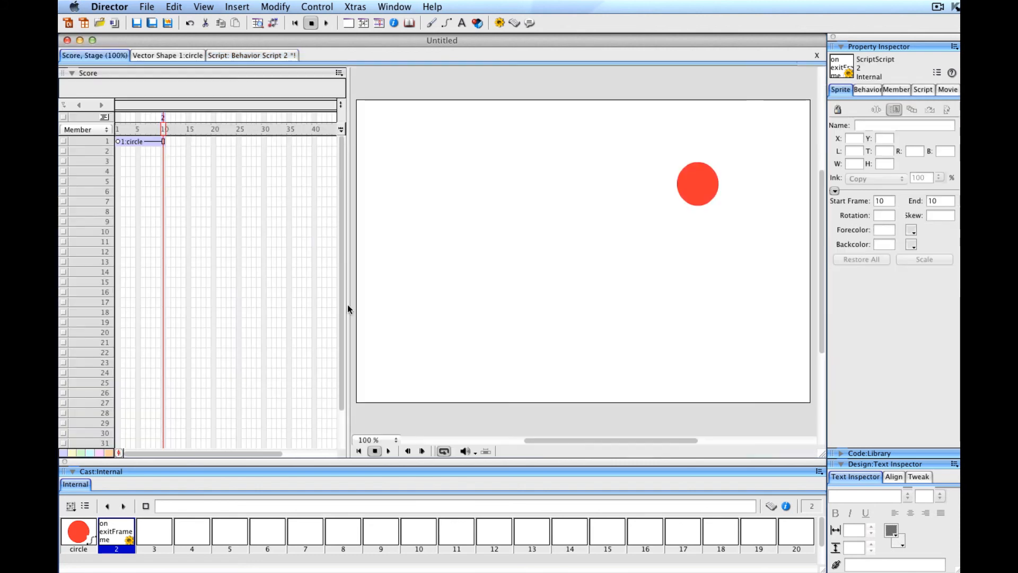
Step: Reopen the Message window from the Window menu and play the movie
left_click(355, 7)
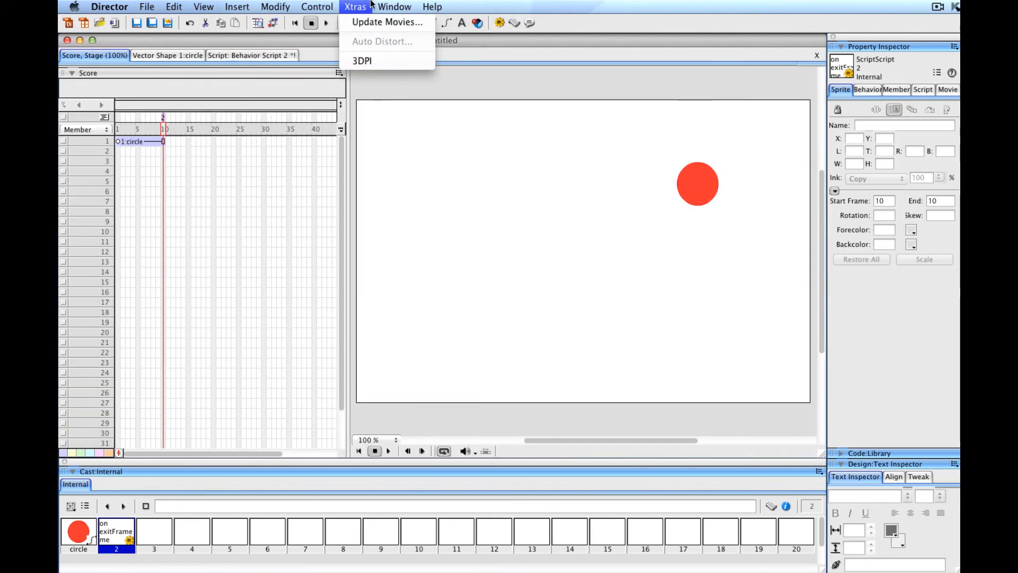
left_click(394, 6)
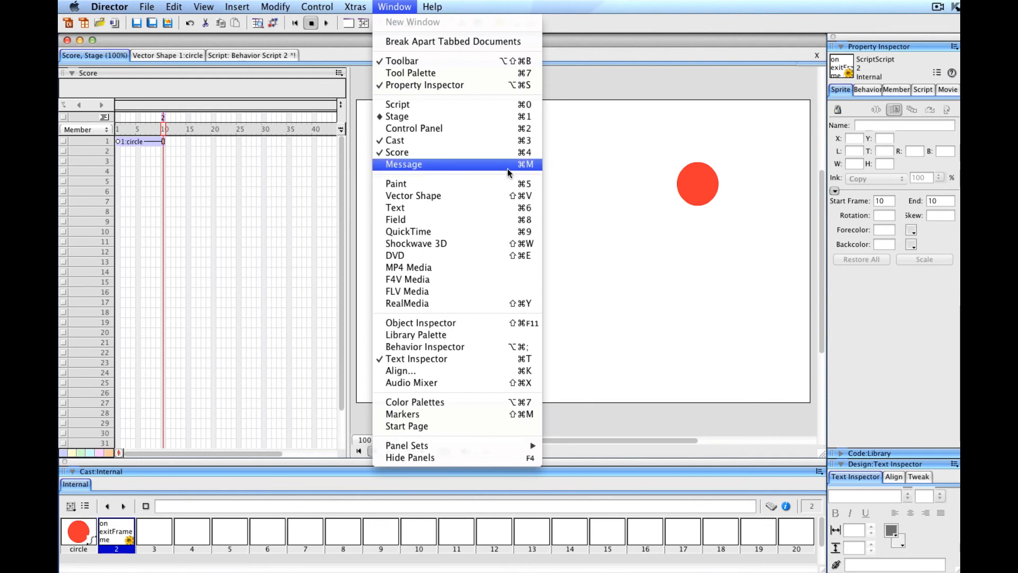
left_click(403, 163)
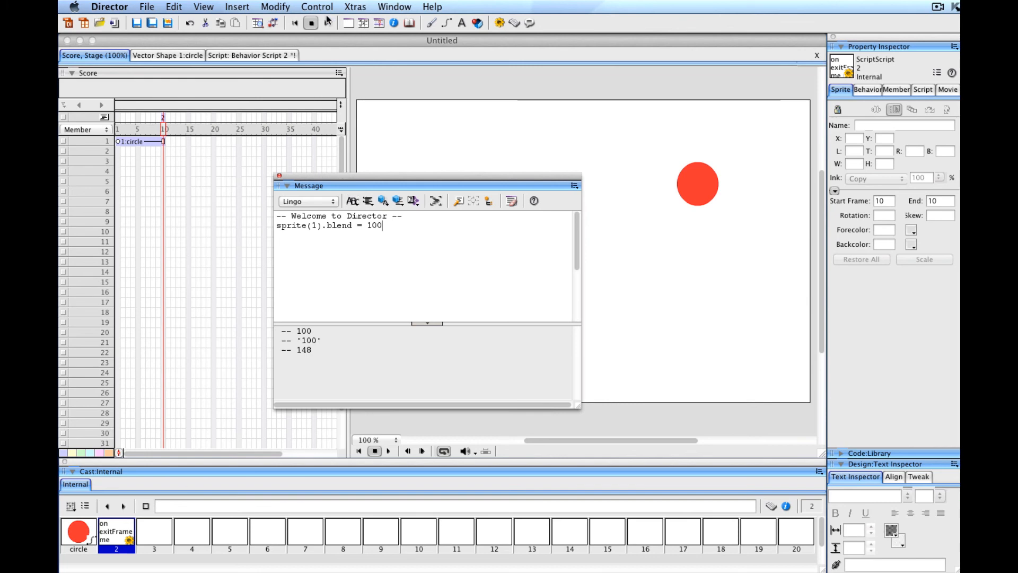
left_click(325, 22)
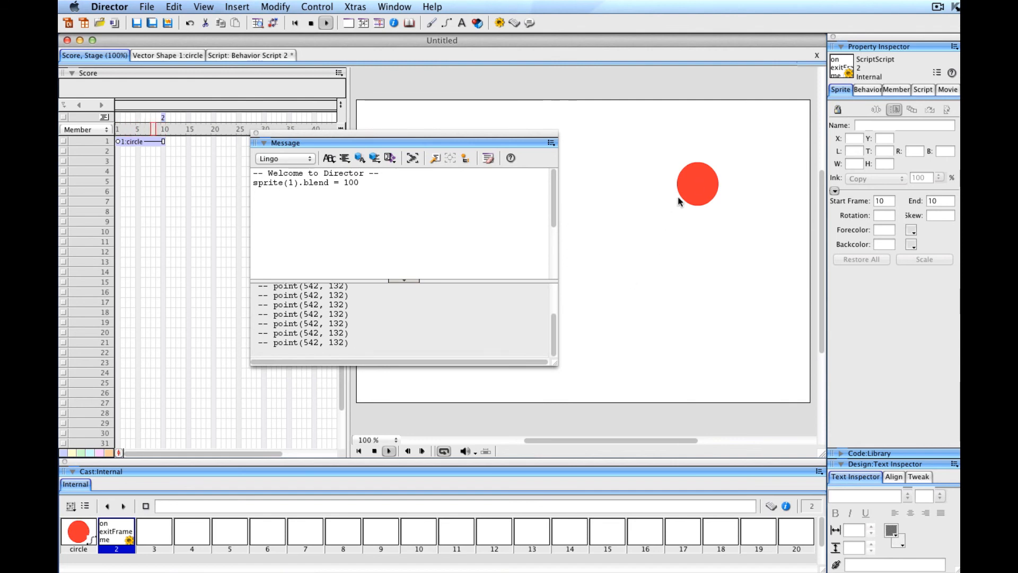
Step: Drag the red circle to several spots on the stage while the log streams changing points
left_click_drag(698, 184, 623, 185)
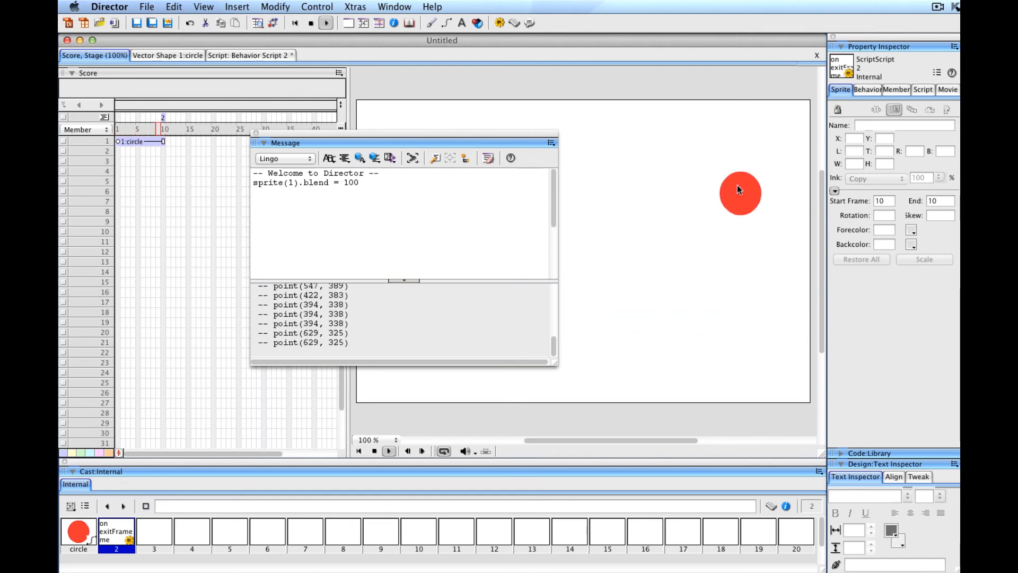
left_click_drag(740, 193, 651, 145)
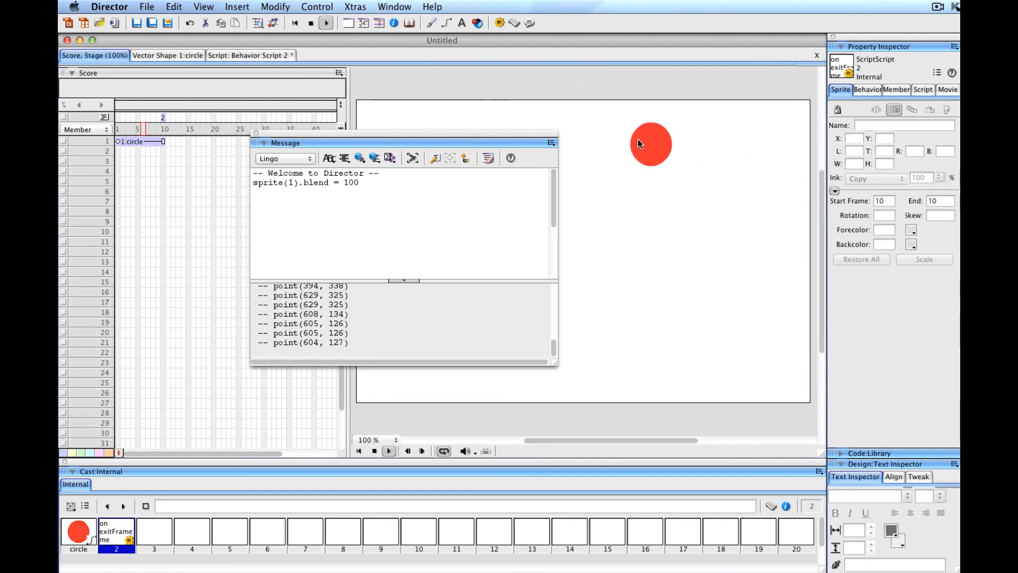
left_click_drag(652, 145, 594, 153)
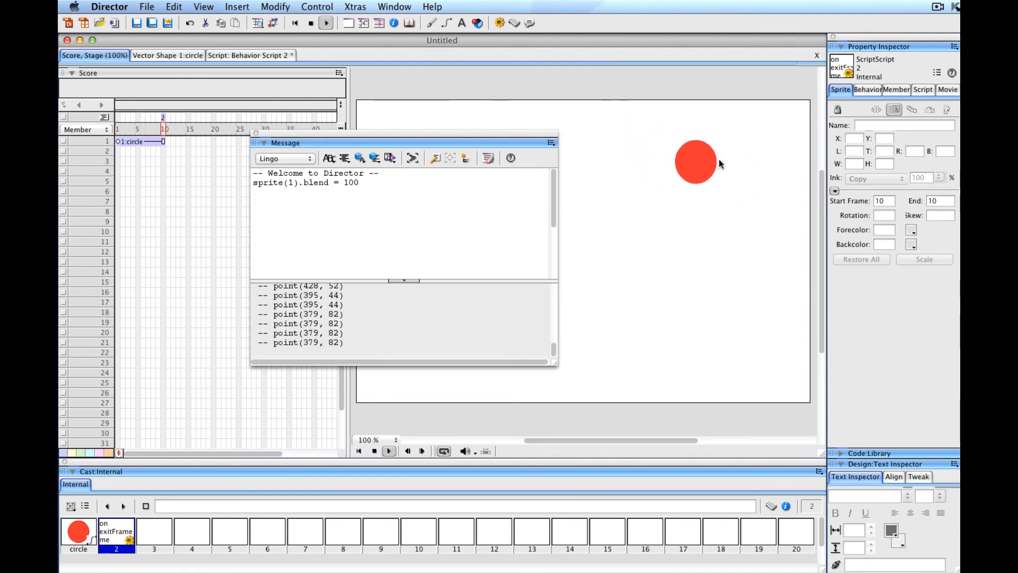
left_click_drag(696, 161, 764, 266)
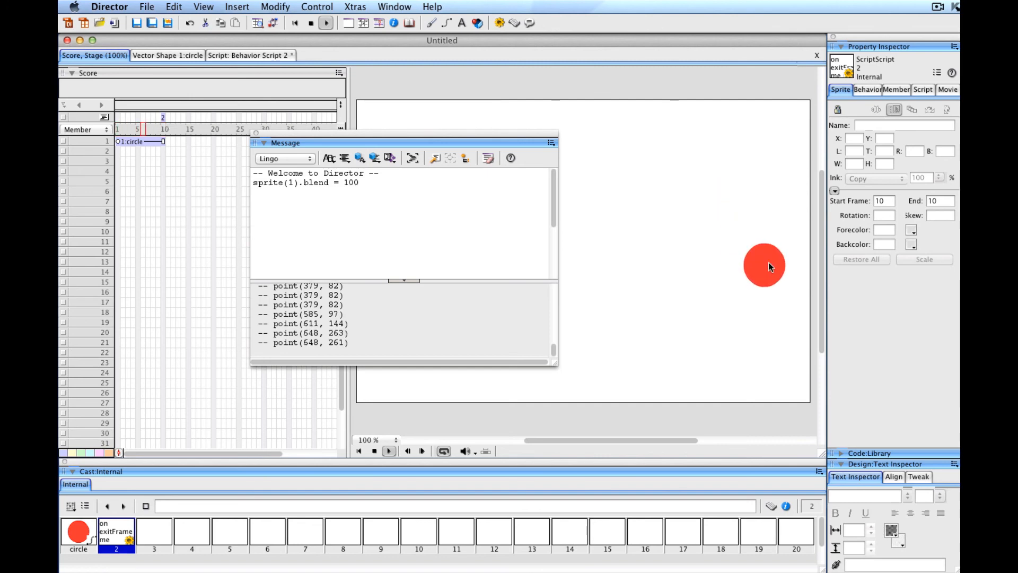
left_click_drag(764, 266, 742, 163)
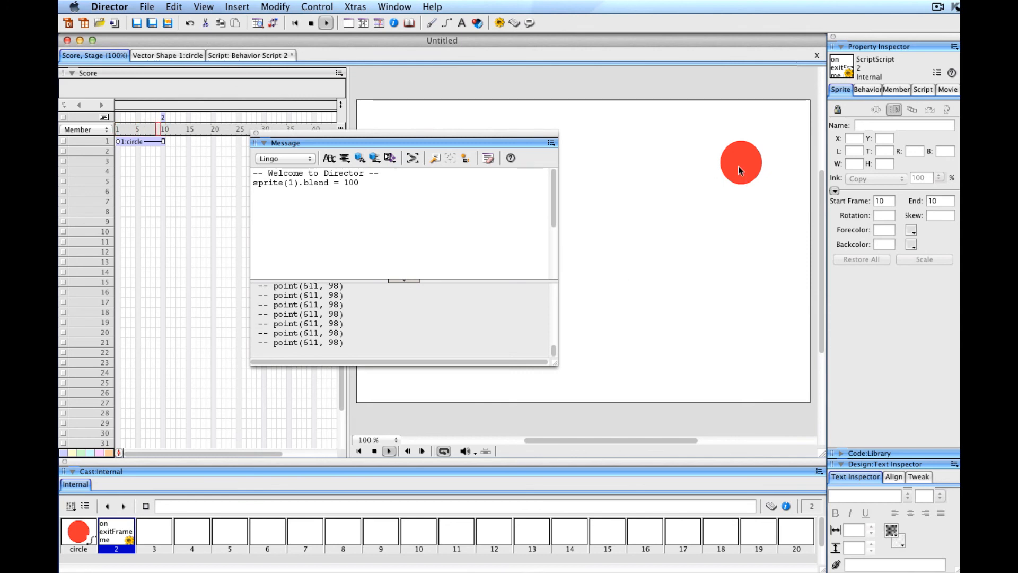
left_click_drag(742, 163, 766, 336)
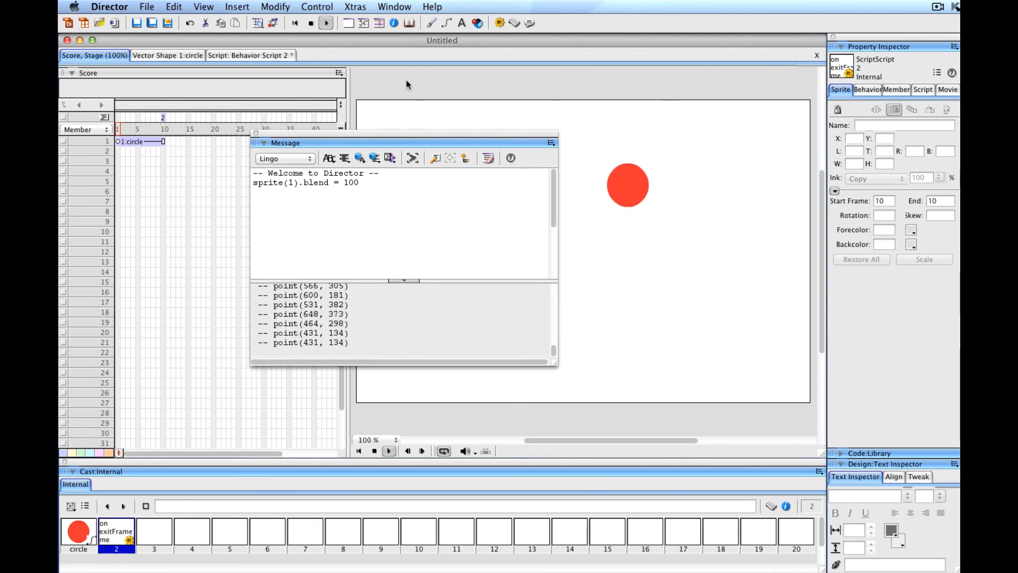
Step: Stop playback and deselect the last logged point(431, 134) in the Message window
left_click(325, 23)
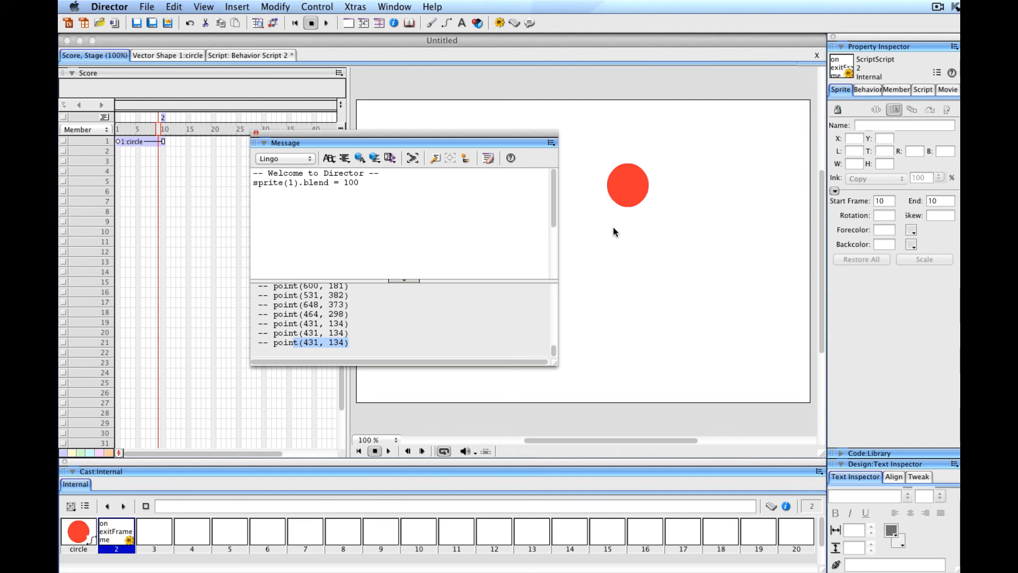
mouse_move(678, 175)
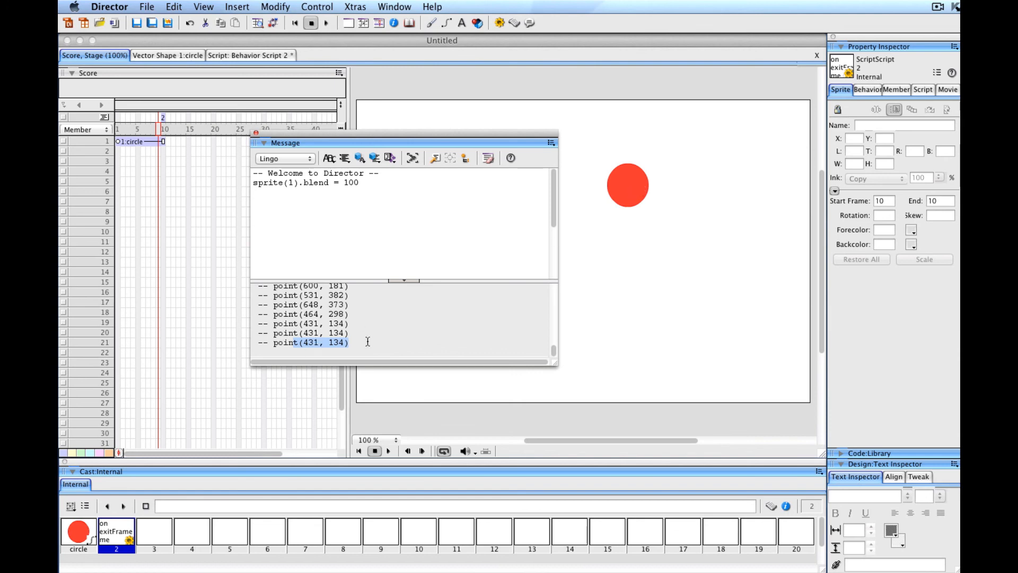
left_click(299, 343)
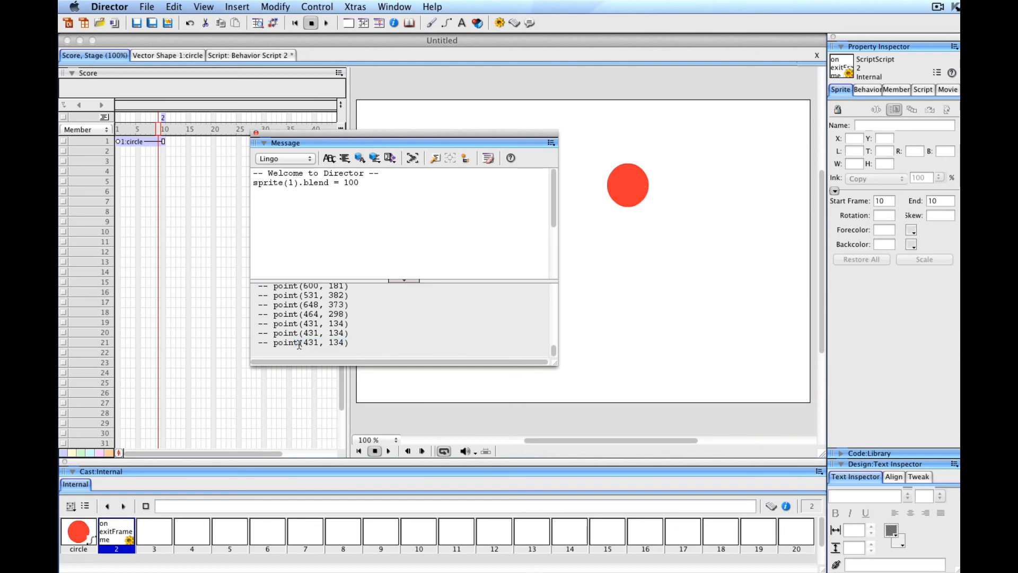